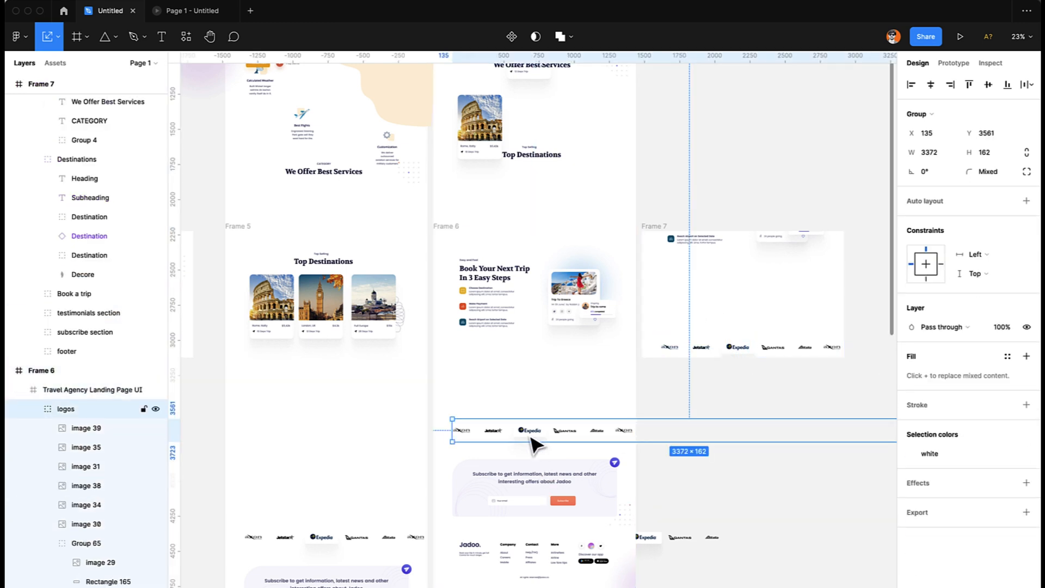
Step: Select Frame 7 and drill down to the testimonials section within its page content
{"action": "left_click", "coordinate": [753, 293]}
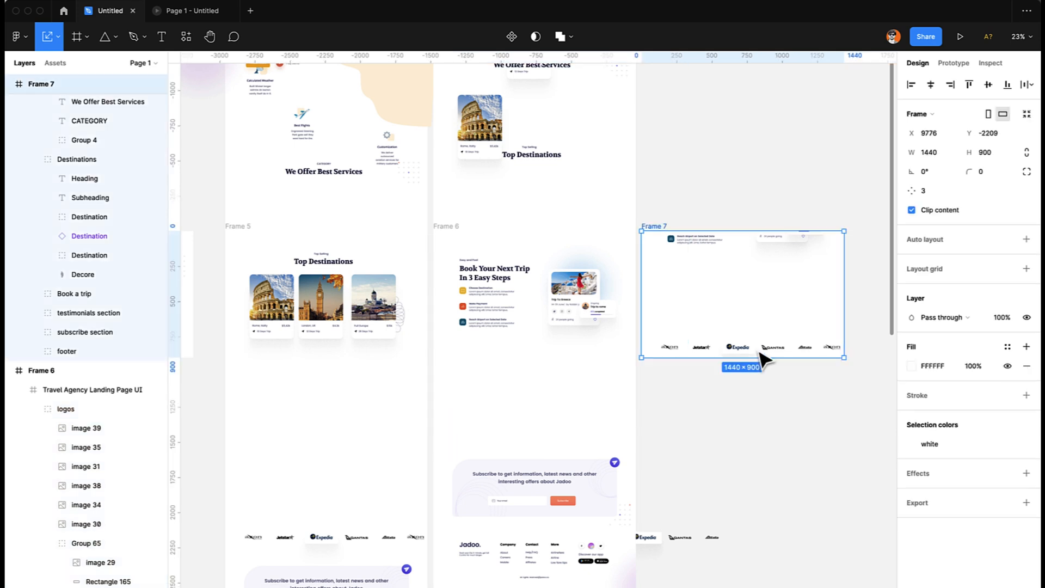
{"action": "left_click", "coordinate": [742, 348]}
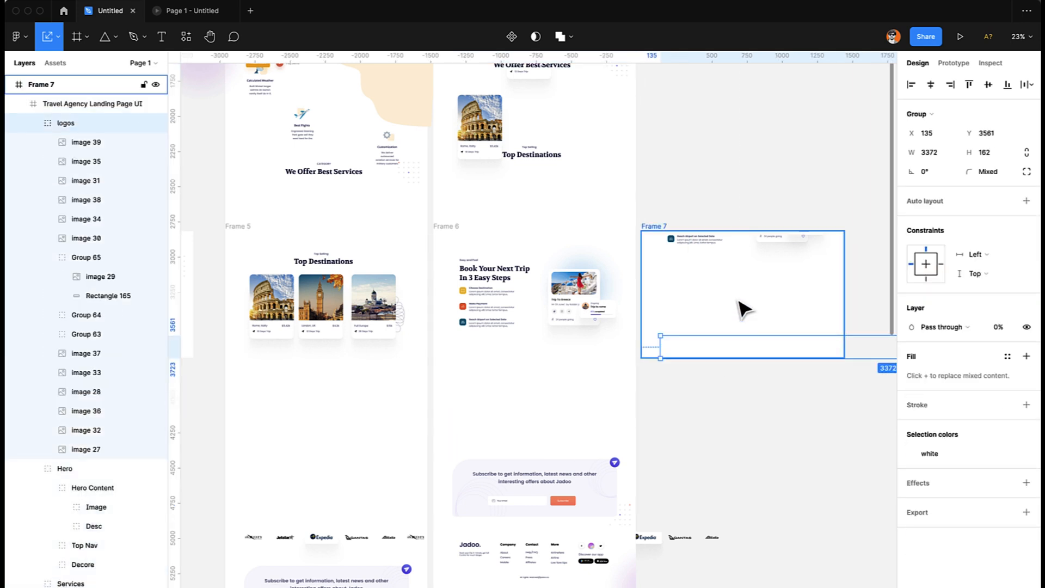
{"action": "left_click", "coordinate": [744, 299]}
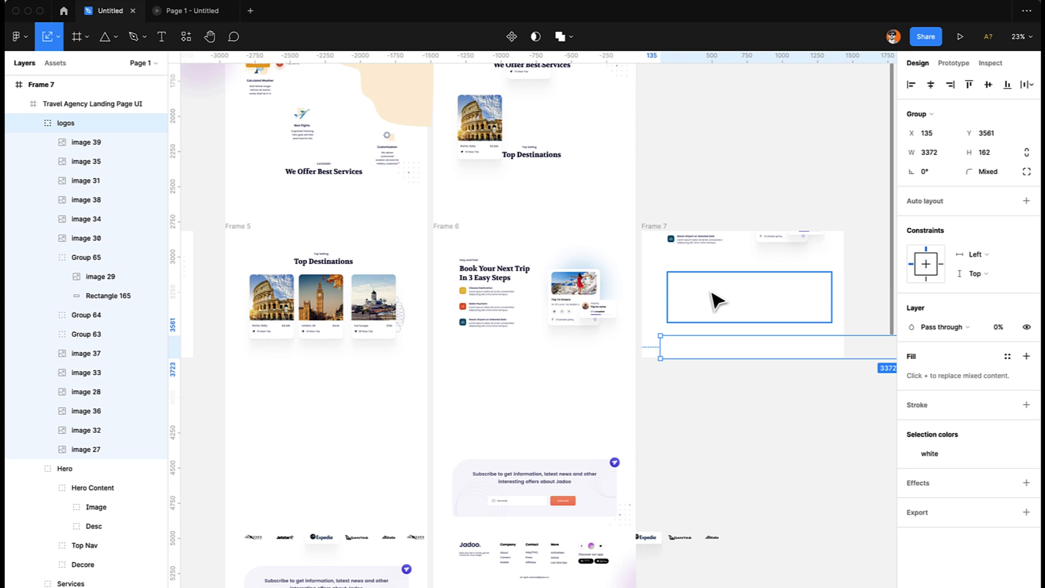
{"action": "left_click", "coordinate": [748, 296]}
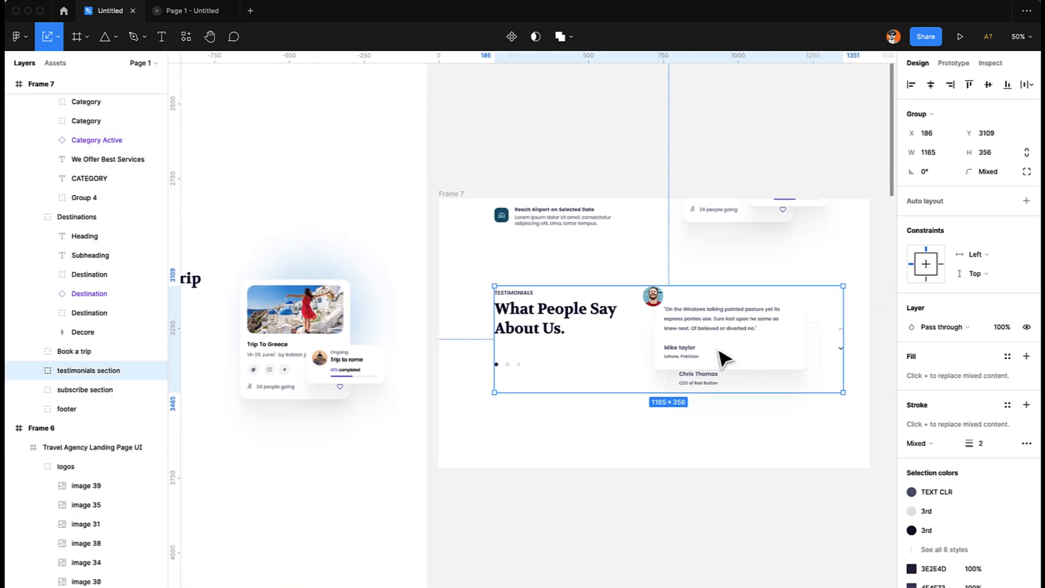
Step: Reposition the content so testimonials fill Frame 7 and toggle its content clipping
{"action": "scroll", "scroll_direction": "down", "scroll_amount": 3}
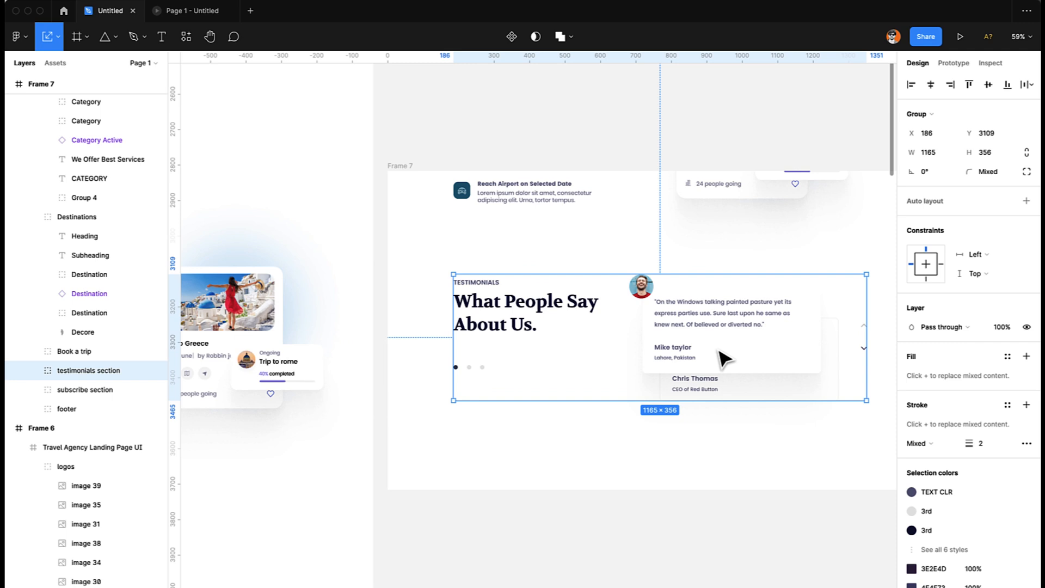
{"action": "left_click", "coordinate": [74, 351]}
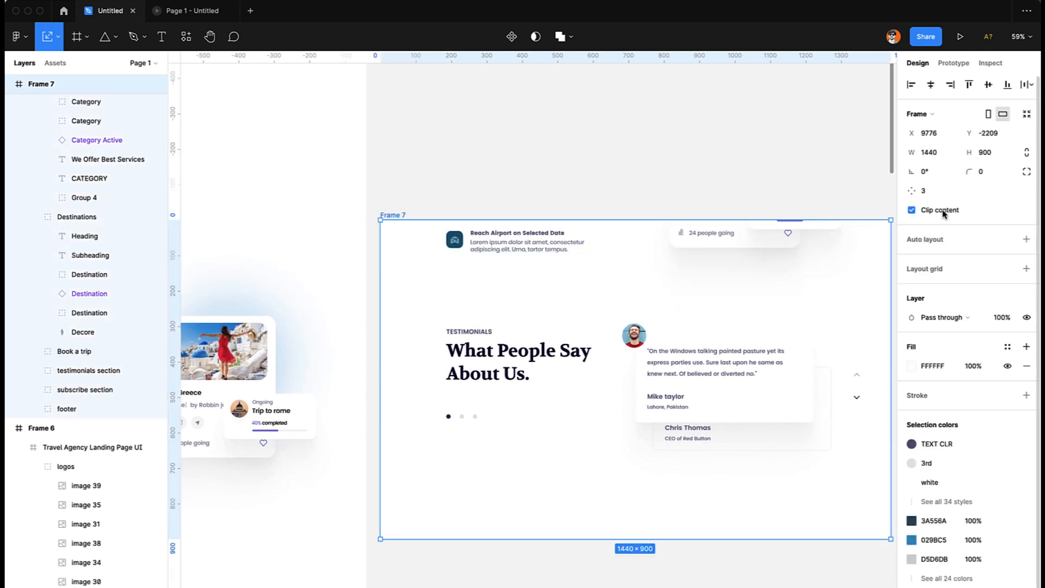
{"action": "left_click", "coordinate": [73, 370]}
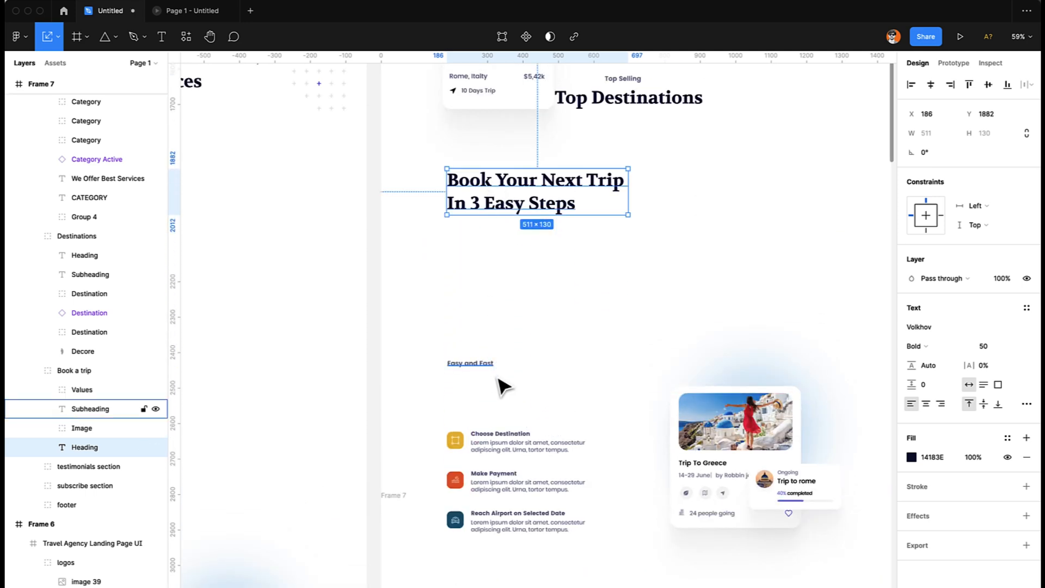
{"action": "left_click", "coordinate": [82, 389]}
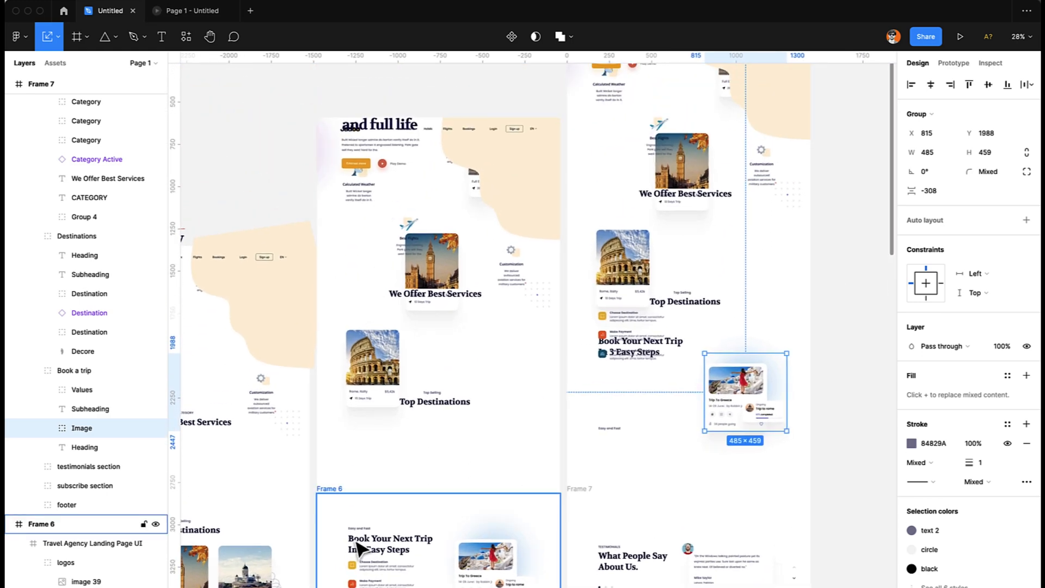
Step: Add a new interaction to Frame 6 in the Prototype panel, destination not yet set
{"action": "left_click", "coordinate": [952, 64]}
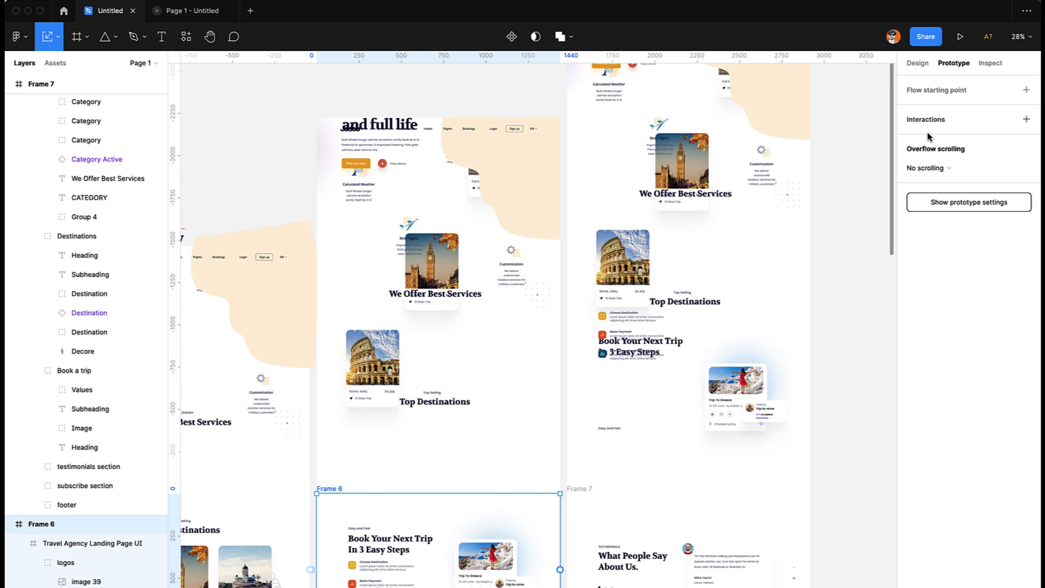
{"action": "left_click", "coordinate": [1026, 119]}
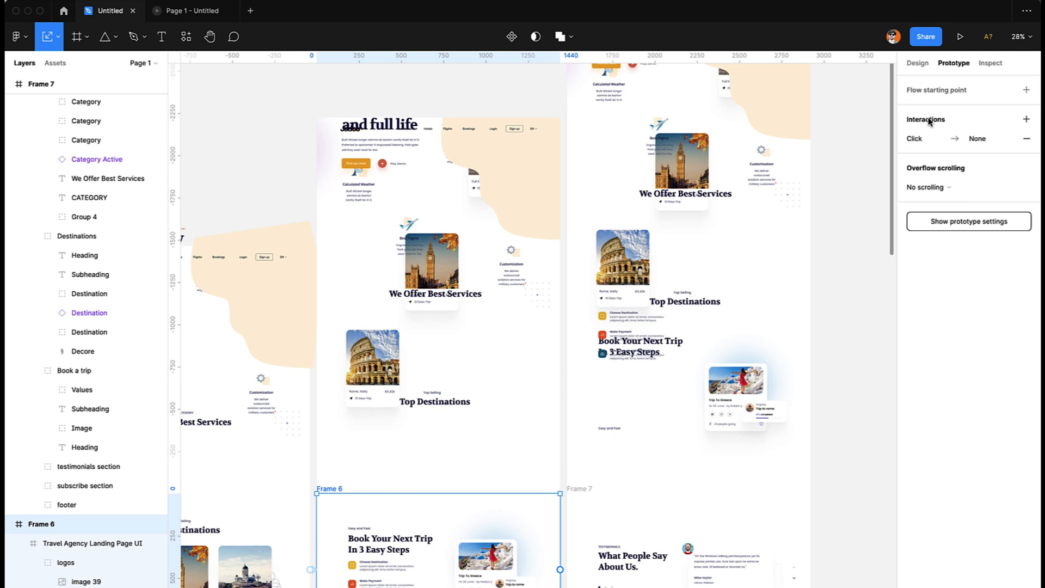
{"action": "scroll", "scroll_direction": "down", "scroll_amount": 3}
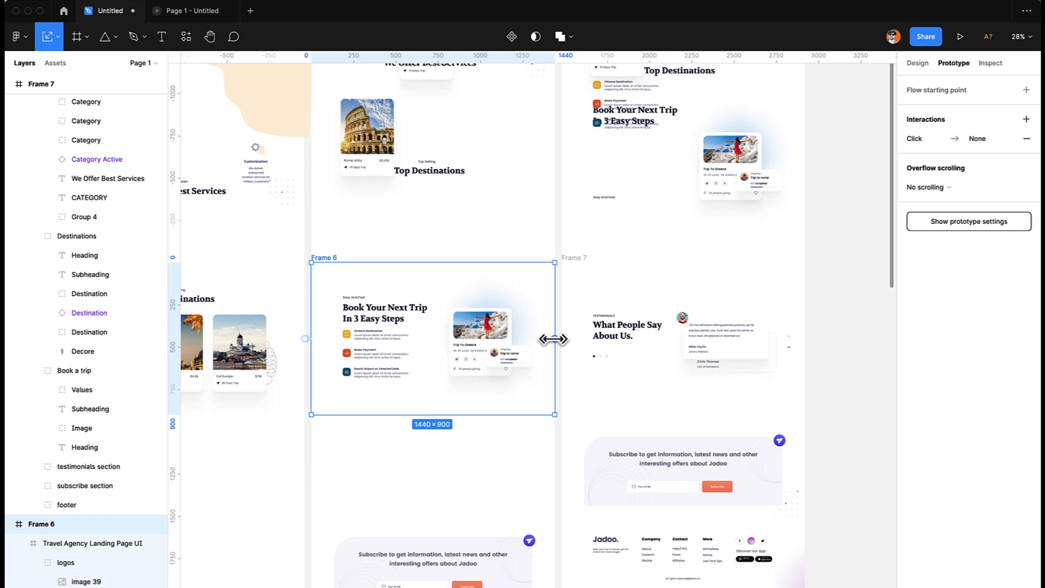
{"action": "left_click", "coordinate": [627, 326]}
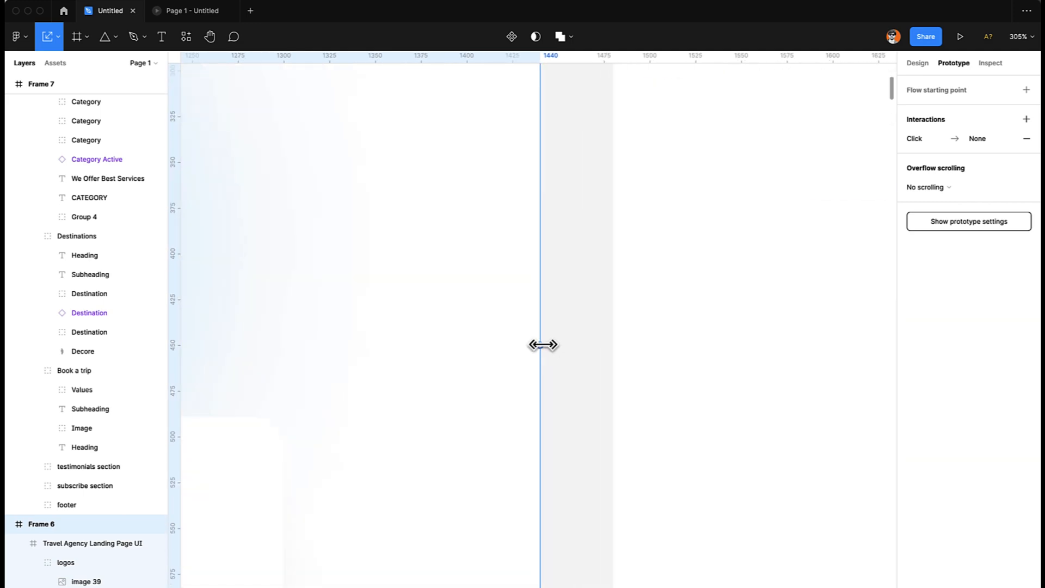
Step: Turn off Clip content to reveal the whole page, then select Frame 7 to inspect it
{"action": "scroll", "scroll_direction": "left", "scroll_amount": 3}
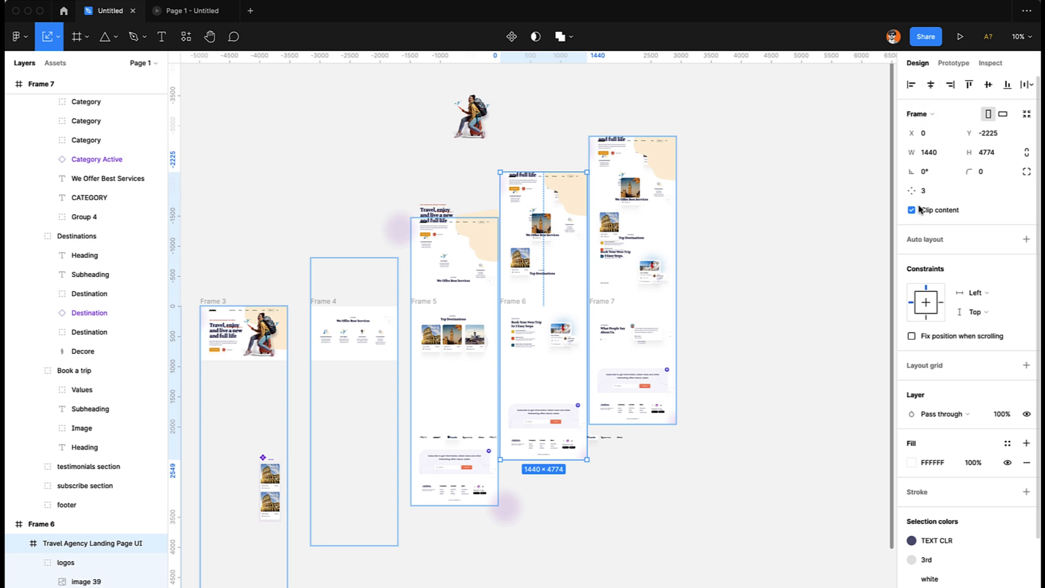
{"action": "left_click", "coordinate": [912, 210]}
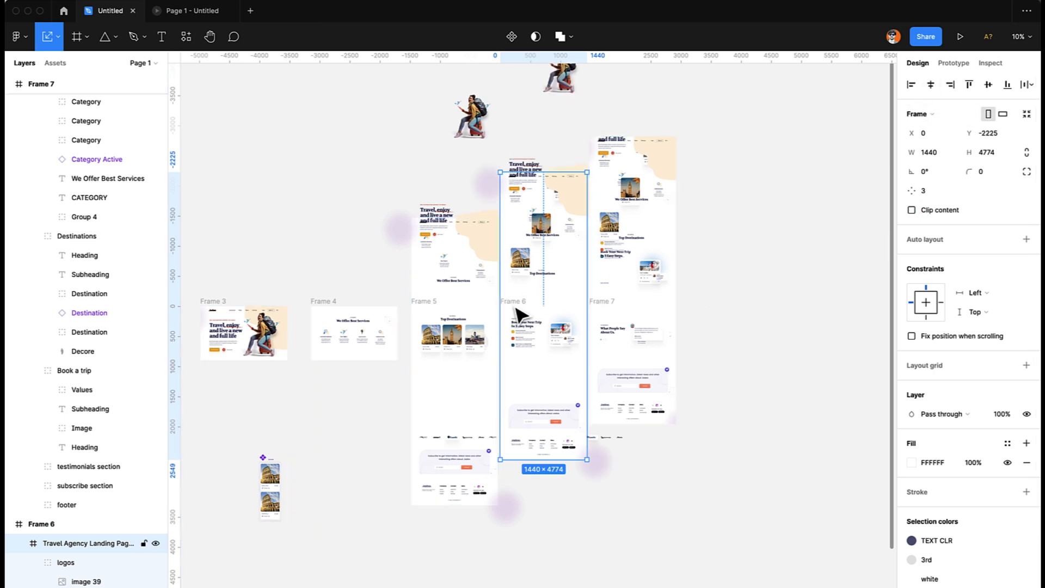
{"action": "left_click", "coordinate": [66, 504]}
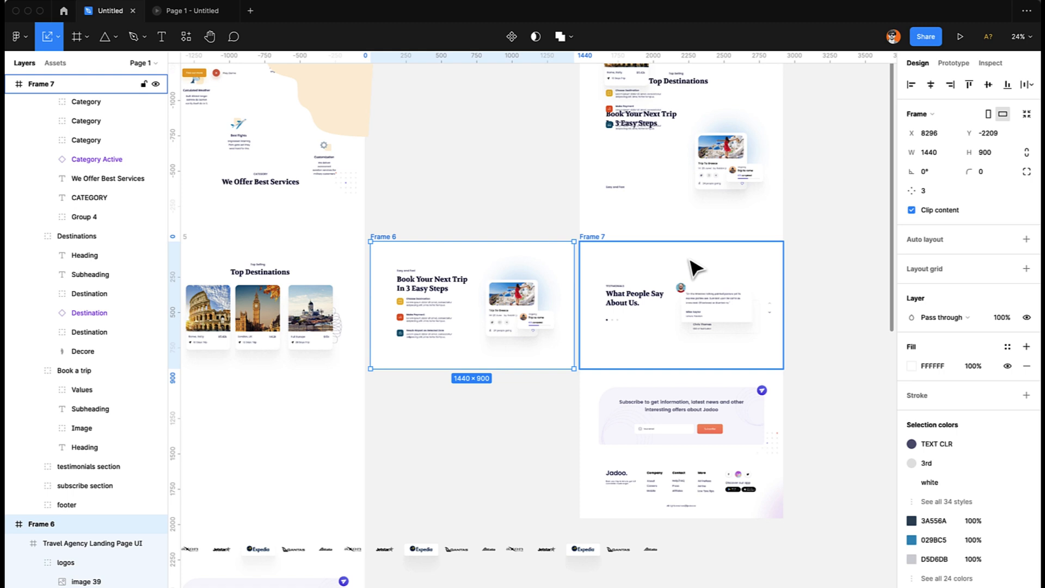
Step: Set Frame 6's after-delay 800ms interaction to navigate to Frame 7
{"action": "left_click", "coordinate": [953, 63]}
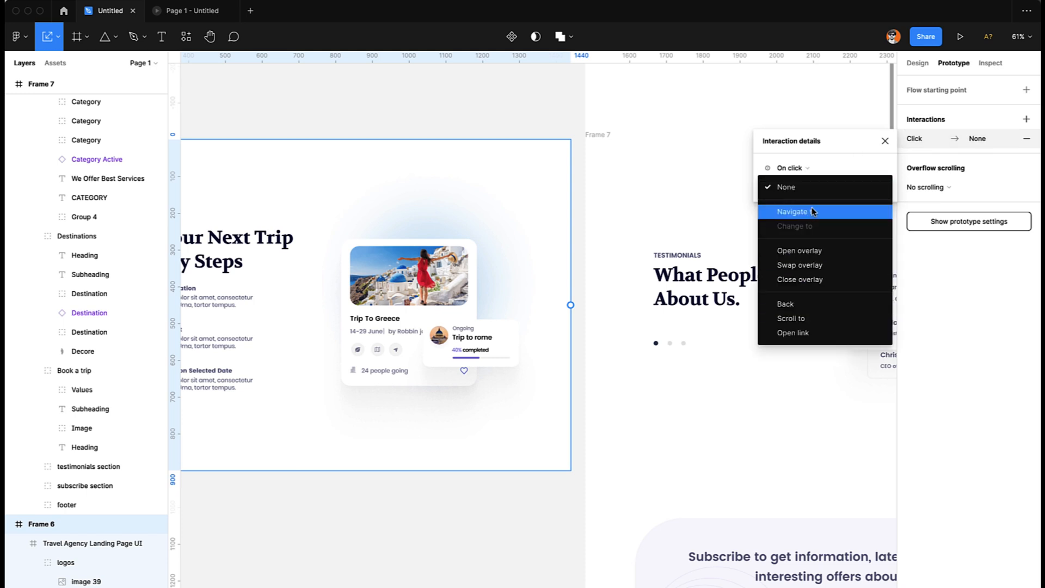
{"action": "left_click", "coordinate": [794, 211]}
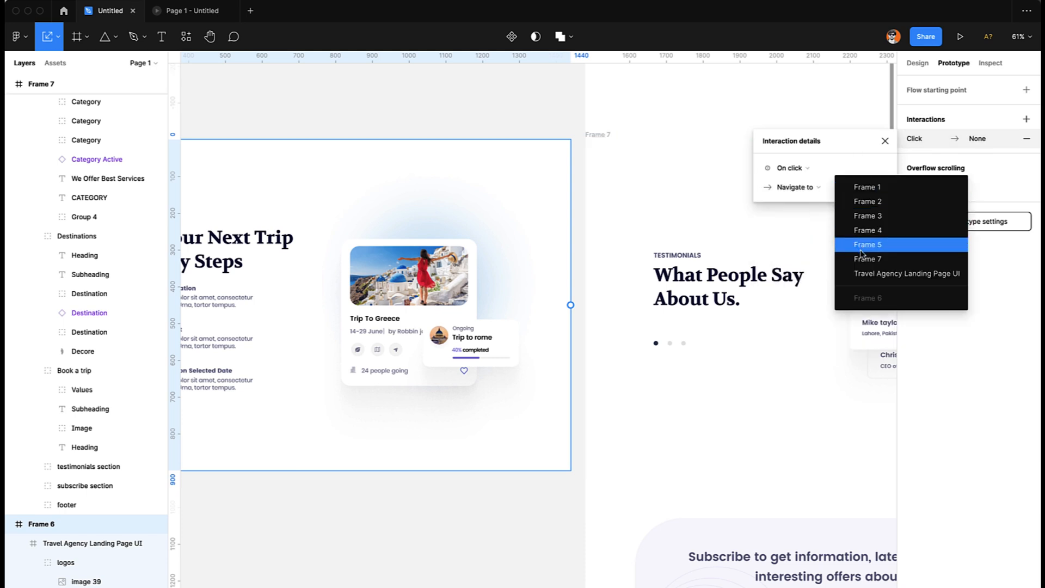
{"action": "left_click", "coordinate": [867, 259]}
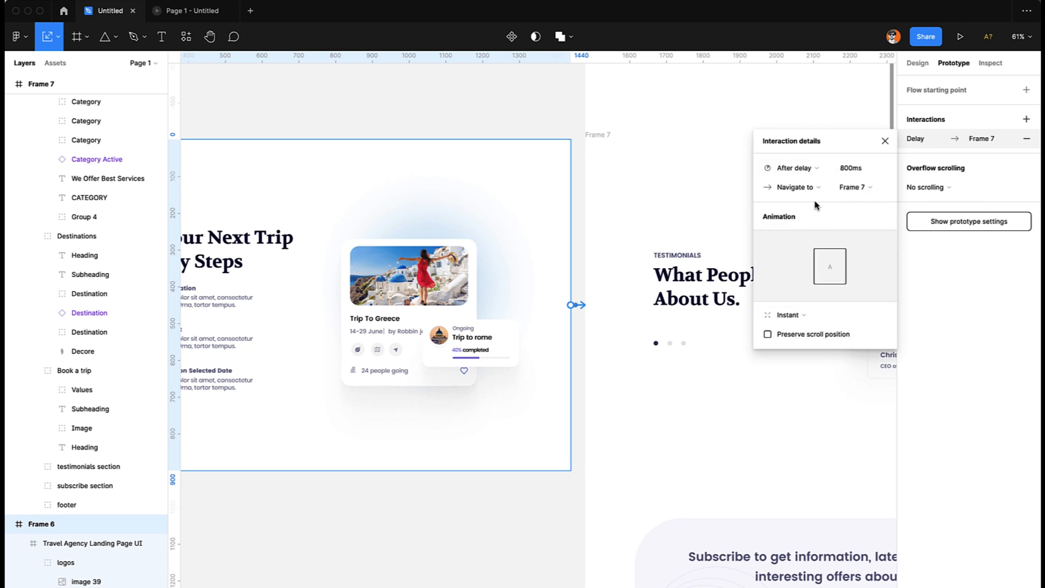
Step: Use Smart animate with ease-out 1000ms for the transition and close the details
{"action": "left_click", "coordinate": [789, 315]}
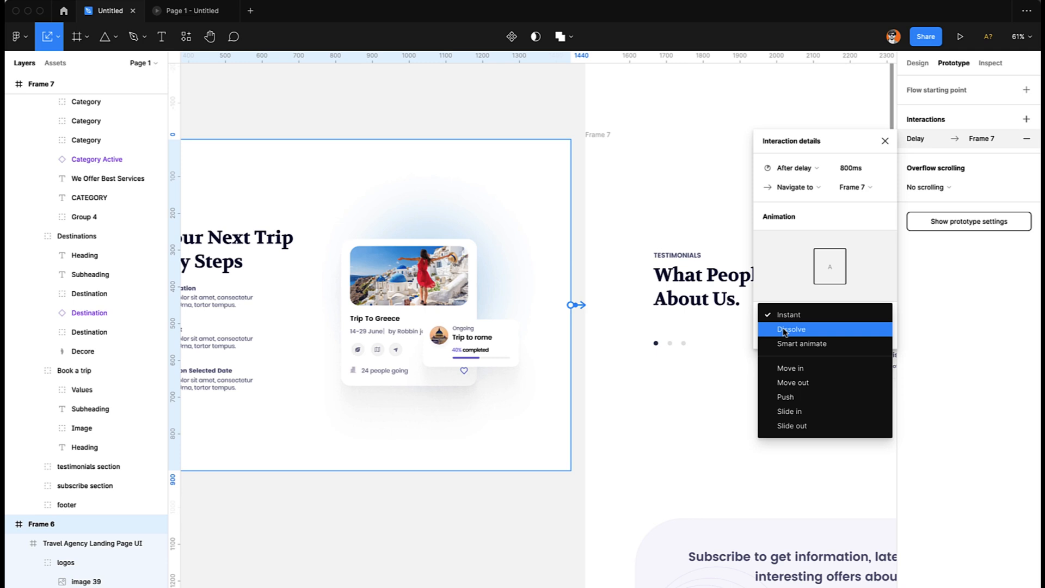
{"action": "left_click", "coordinate": [791, 329]}
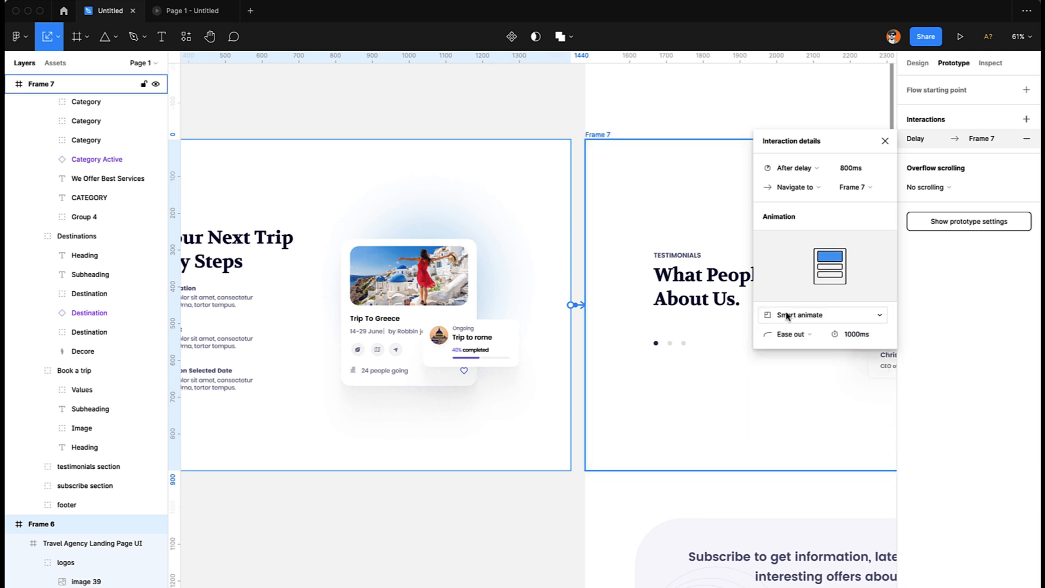
{"action": "left_click", "coordinate": [789, 335]}
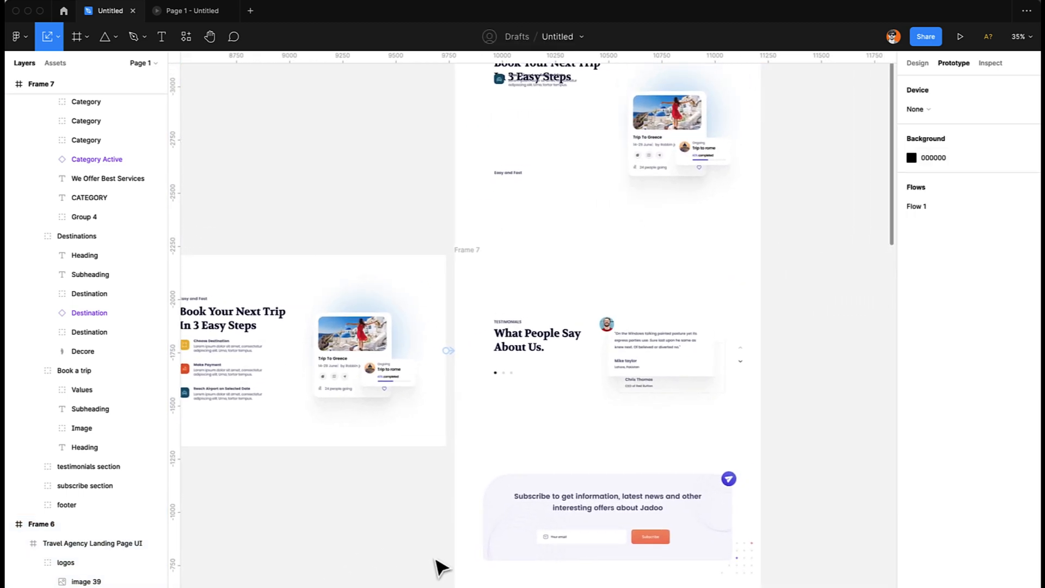
Step: Preview the prototype, return to the editor to check Frame 6's interaction, then present again
{"action": "left_click", "coordinate": [960, 37]}
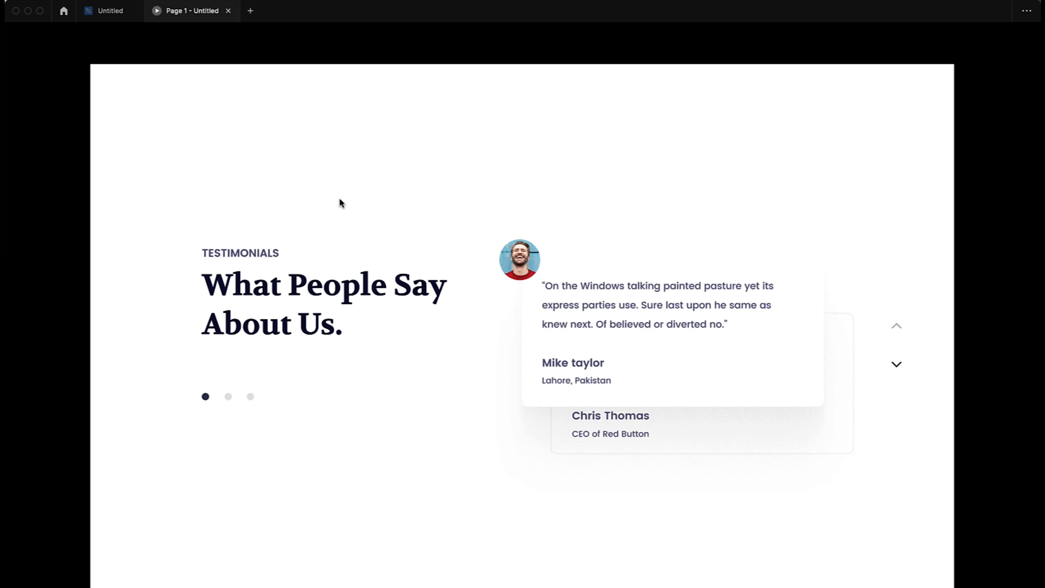
{"action": "left_click", "coordinate": [110, 11]}
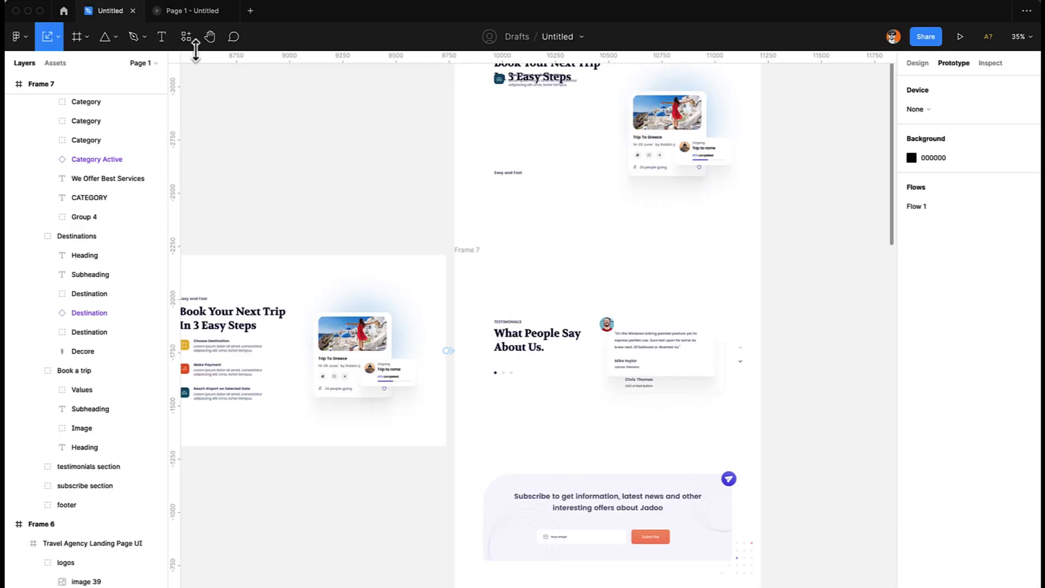
{"action": "left_click", "coordinate": [314, 350]}
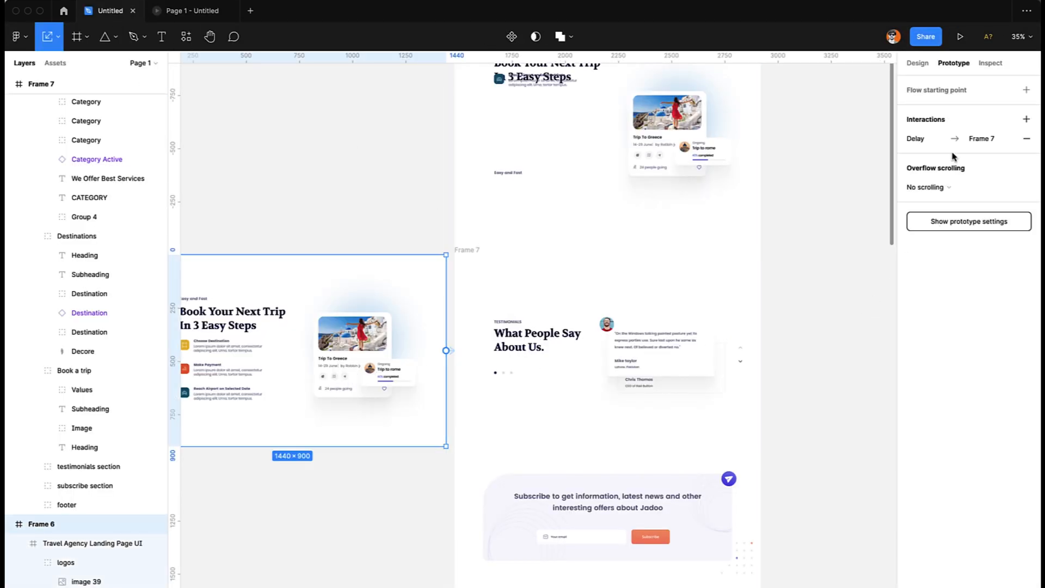
{"action": "left_click", "coordinate": [948, 138]}
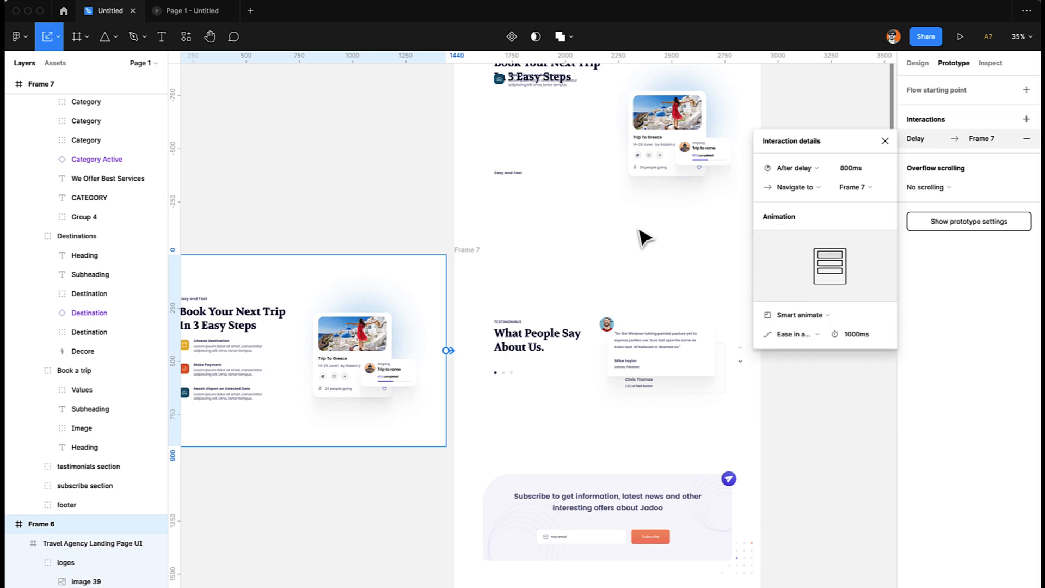
{"action": "left_click", "coordinate": [961, 37]}
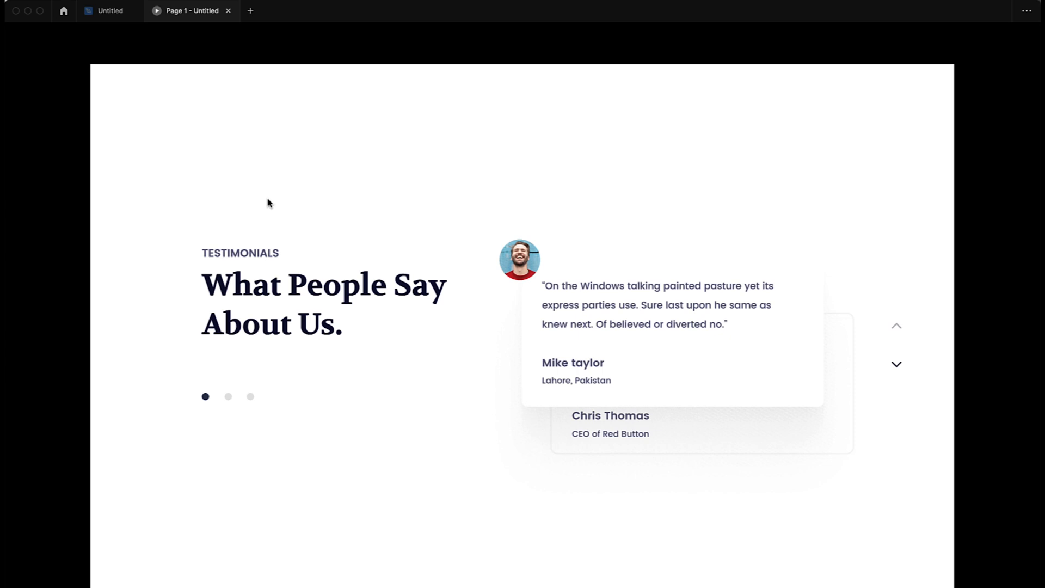
{"action": "mouse_move", "coordinate": [42, 10]}
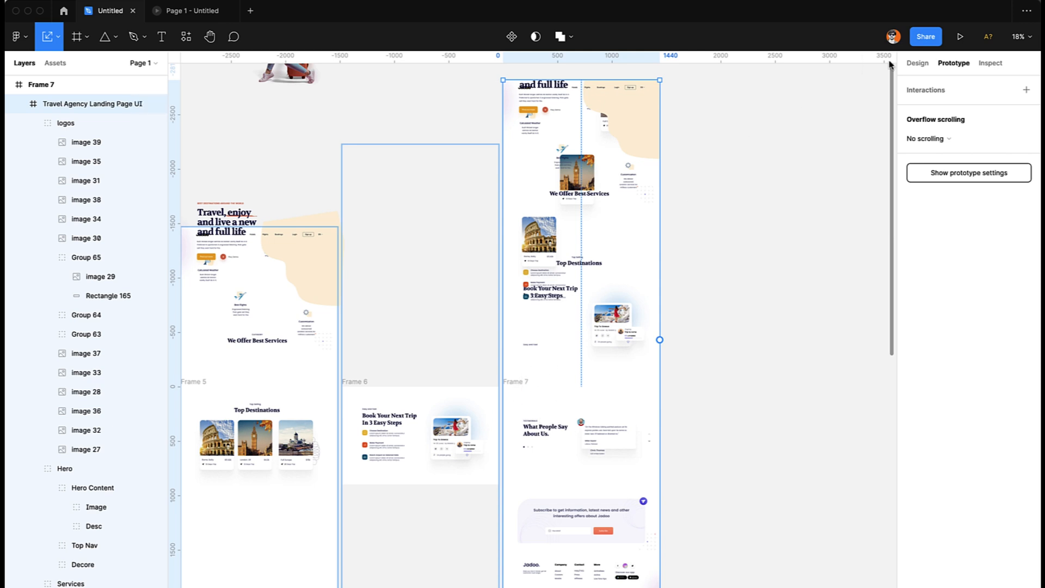
Step: Enable Clip content on the Travel Agency Landing Page UI frame and on Frame 7
{"action": "left_click", "coordinate": [916, 63]}
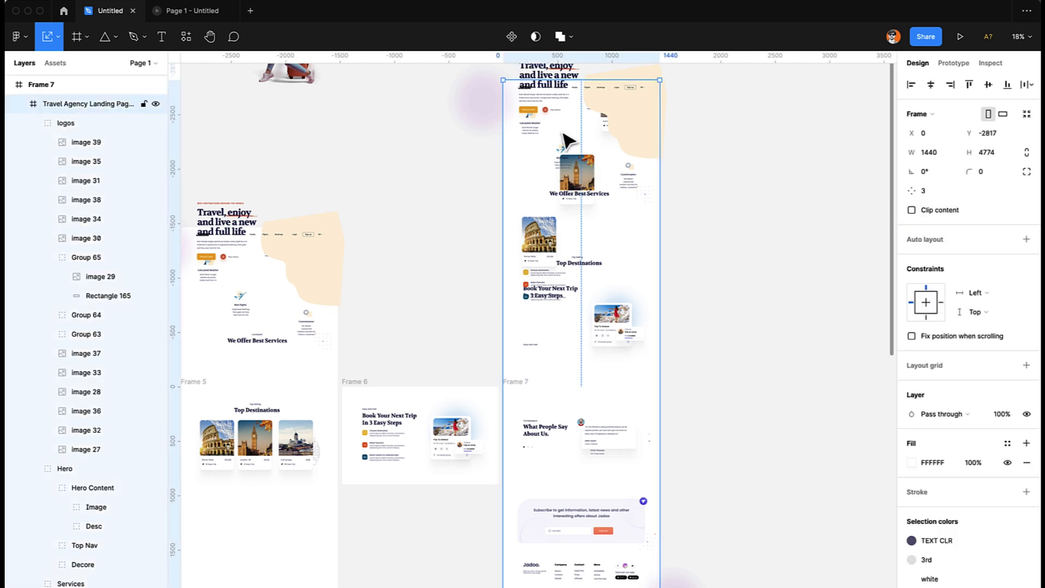
{"action": "left_click", "coordinate": [912, 210]}
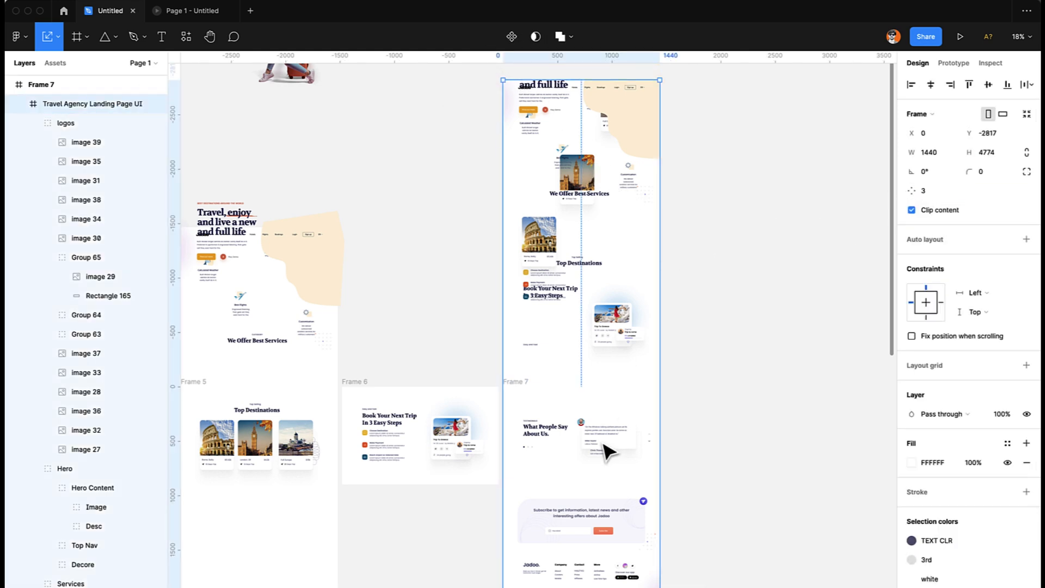
{"action": "left_click", "coordinate": [580, 435]}
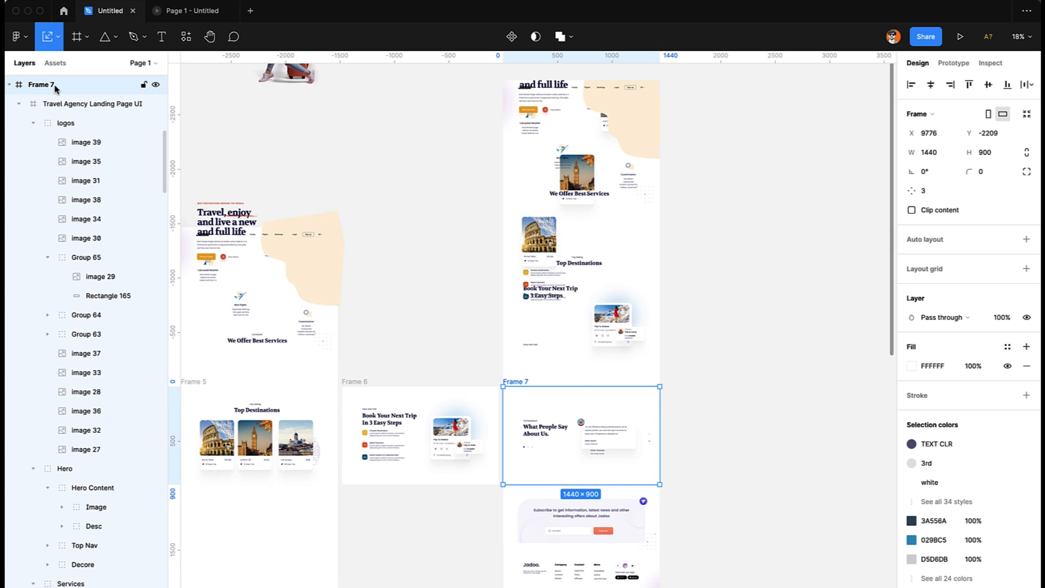
{"action": "left_click", "coordinate": [911, 210]}
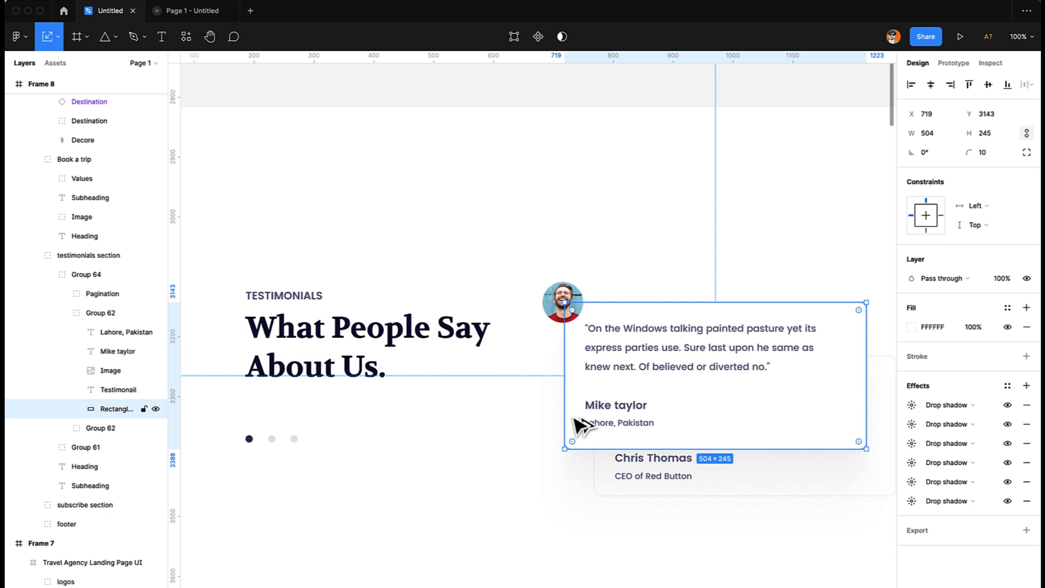
{"action": "mouse_move", "coordinate": [610, 433]}
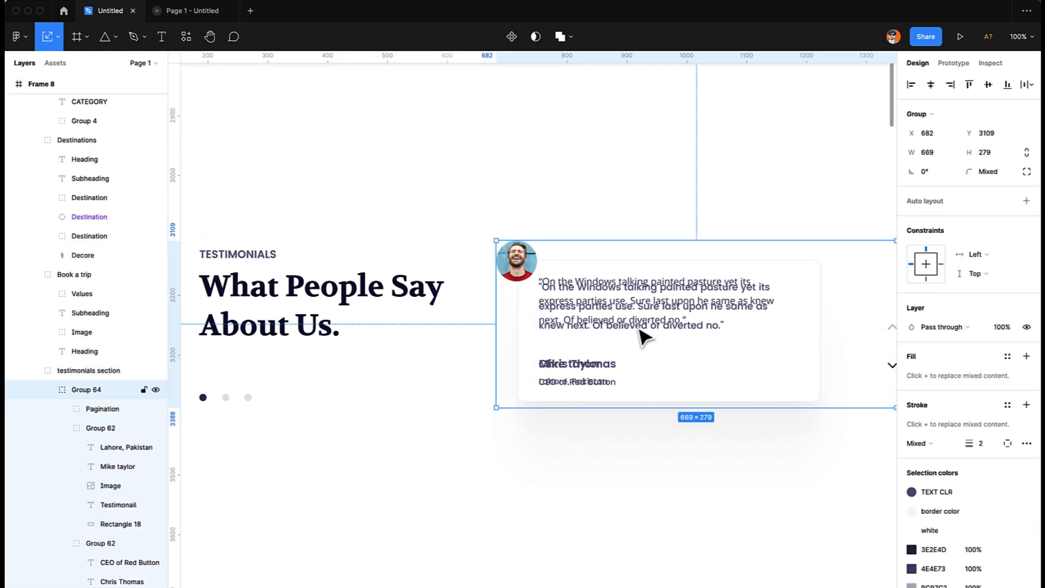
Step: Reorder Frame 8's Group 62 layers so Chris Thomas's card sits above Mike taylor's
{"action": "left_click", "coordinate": [100, 542]}
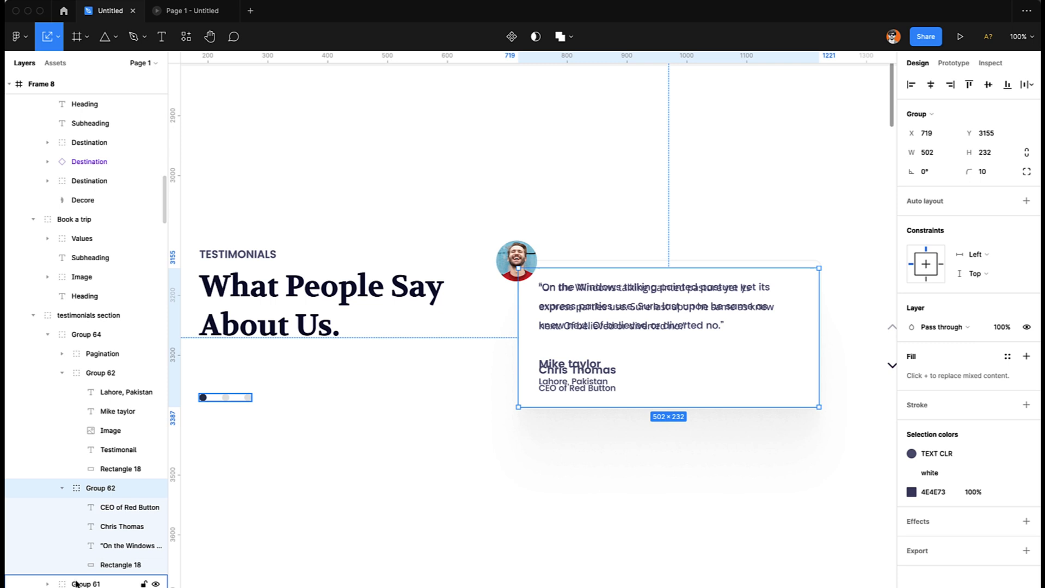
{"action": "left_click", "coordinate": [101, 372]}
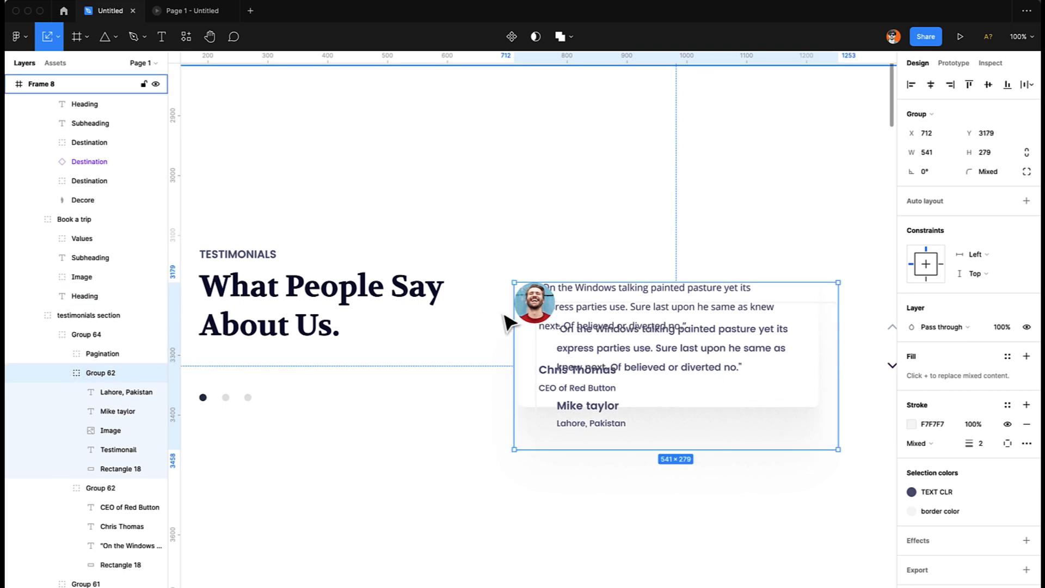
{"action": "left_click", "coordinate": [61, 372]}
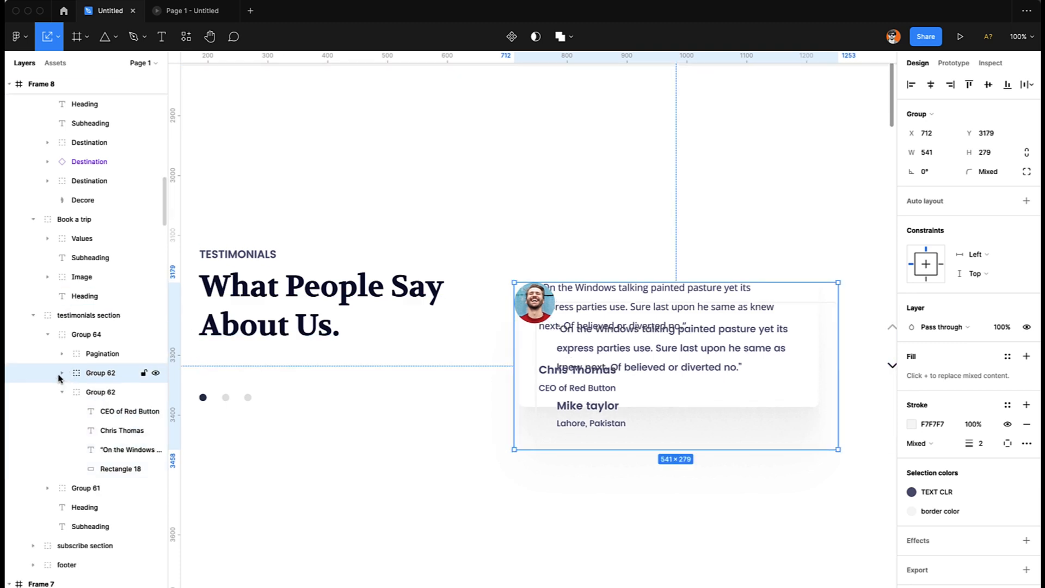
{"action": "left_click", "coordinate": [100, 373]}
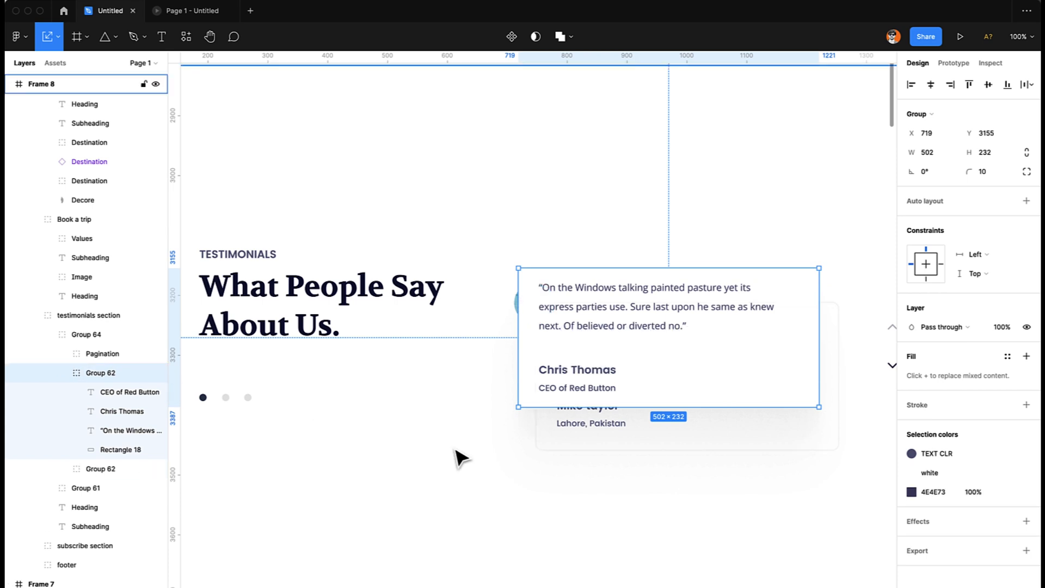
{"action": "mouse_move", "coordinate": [499, 434]}
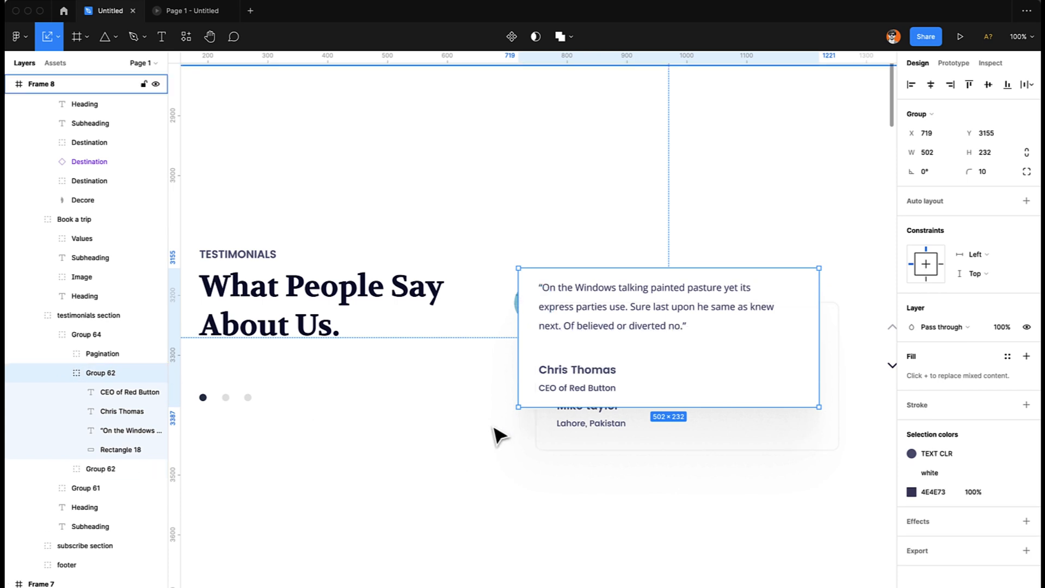
Step: Check the reordered card groups in the layer list and select Frame 7
{"action": "left_click", "coordinate": [131, 431]}
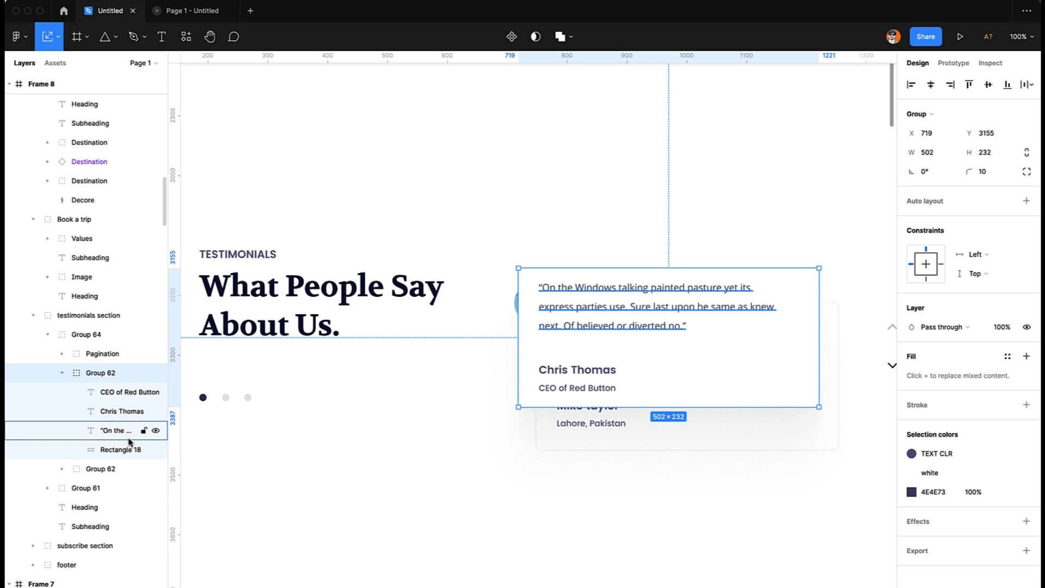
{"action": "left_click", "coordinate": [100, 469]}
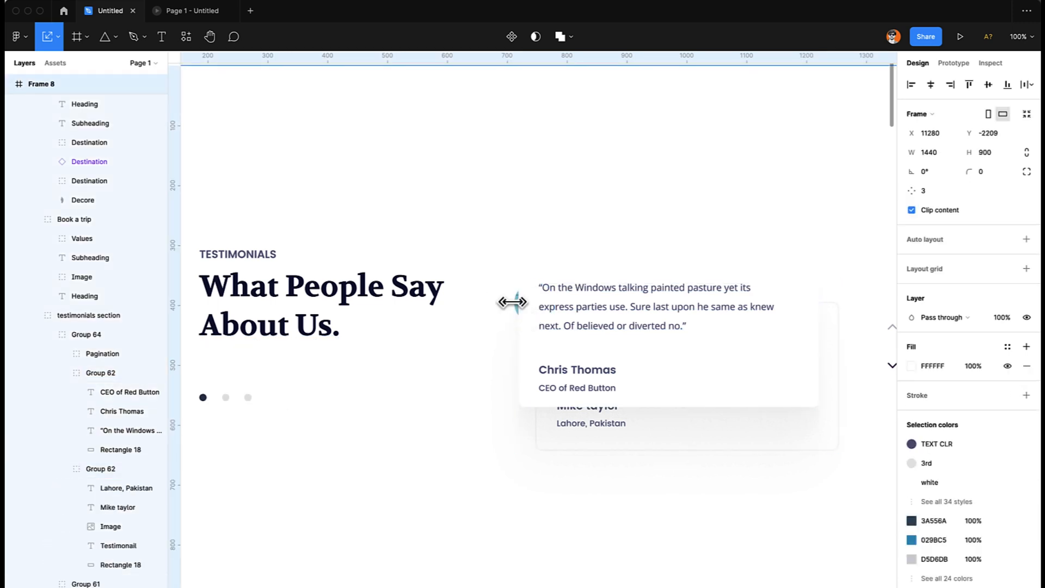
{"action": "left_click", "coordinate": [524, 301]}
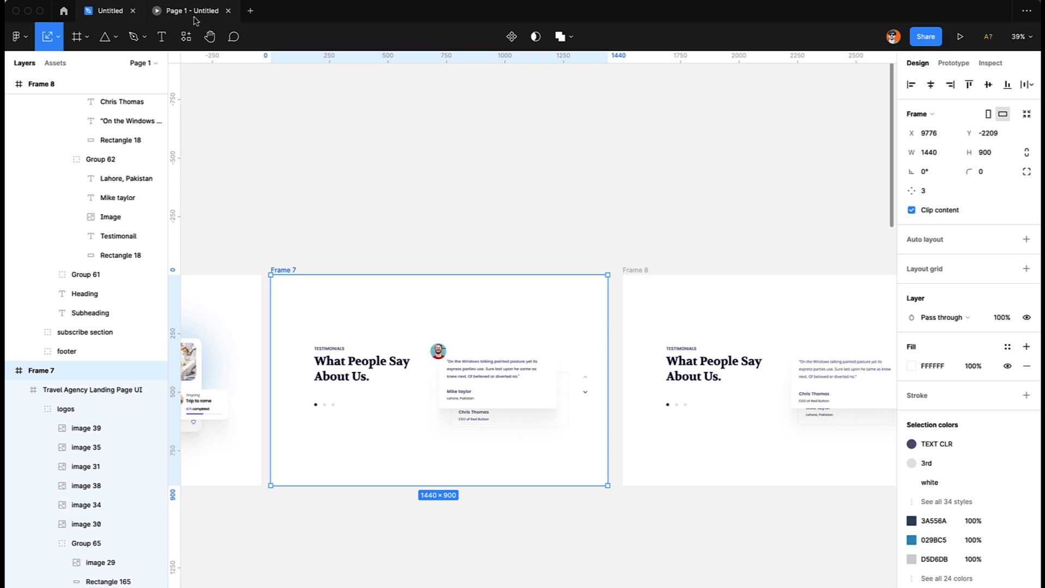
{"action": "mouse_move", "coordinate": [962, 37]}
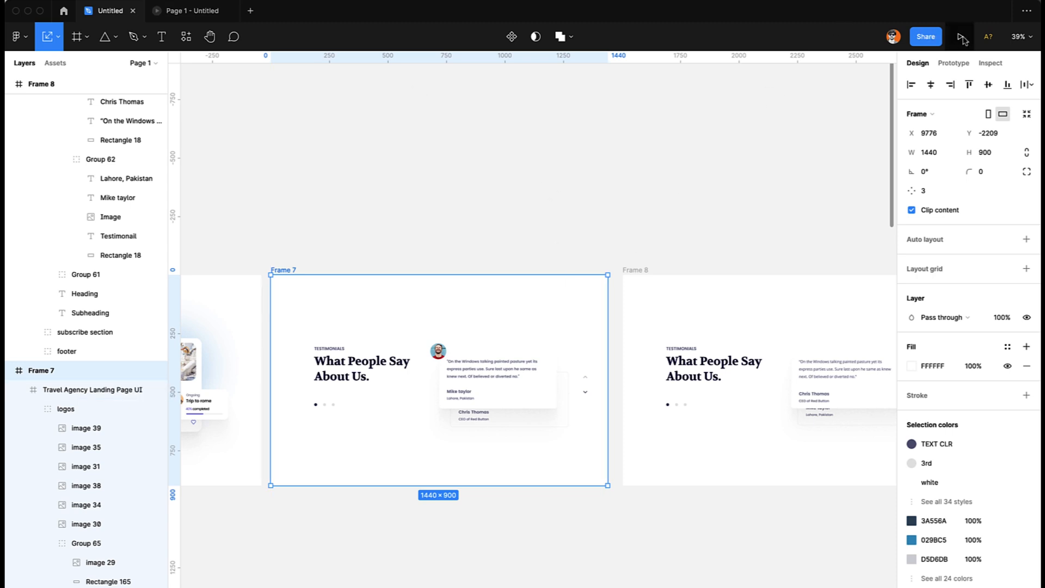
{"action": "mouse_move", "coordinate": [972, 46]}
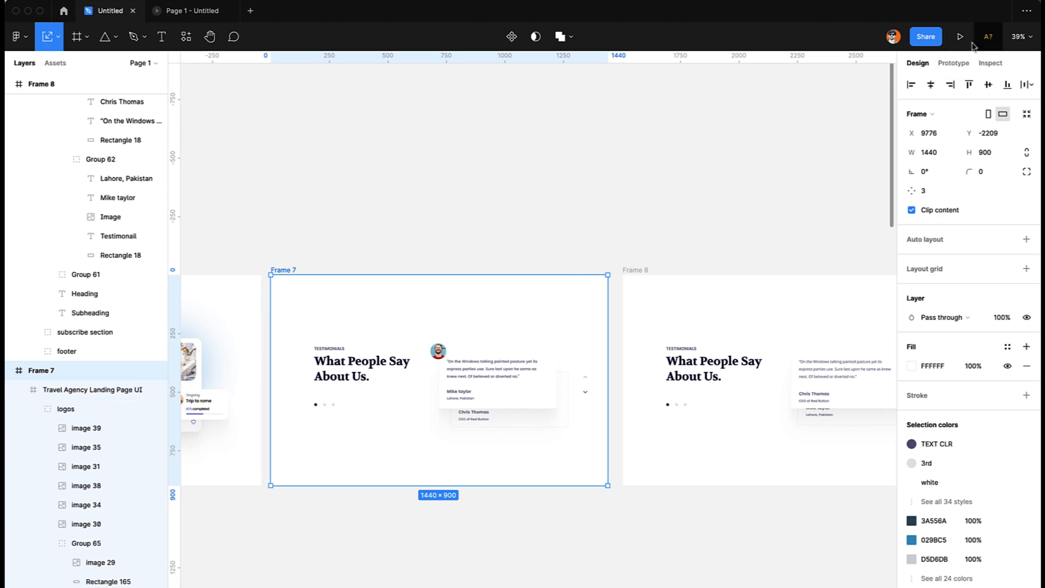
Step: Add an After delay 800ms interaction on Frame 7 that navigates to Frame 8
{"action": "left_click", "coordinate": [954, 63]}
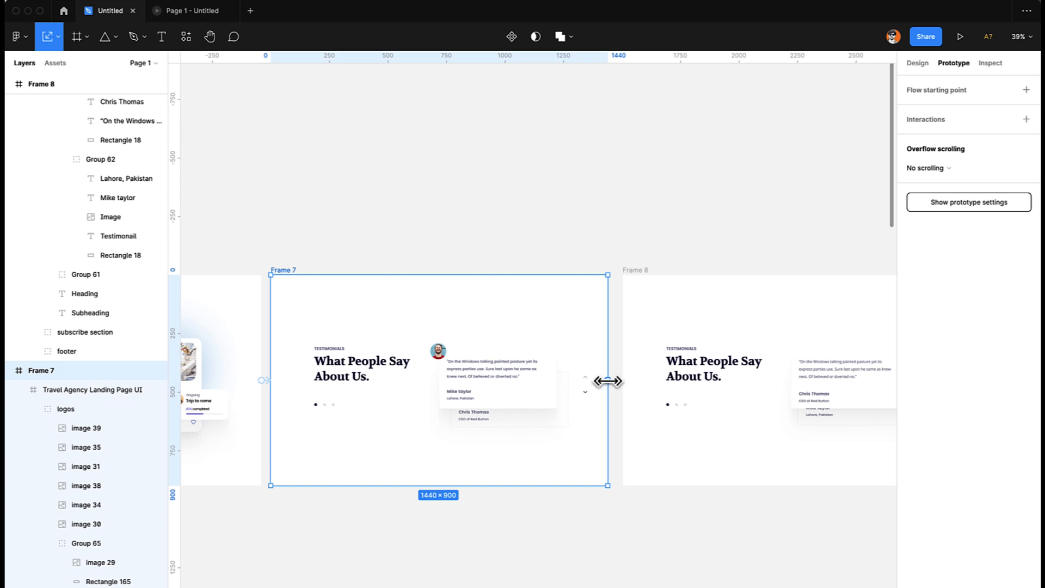
{"action": "left_click", "coordinate": [1027, 118]}
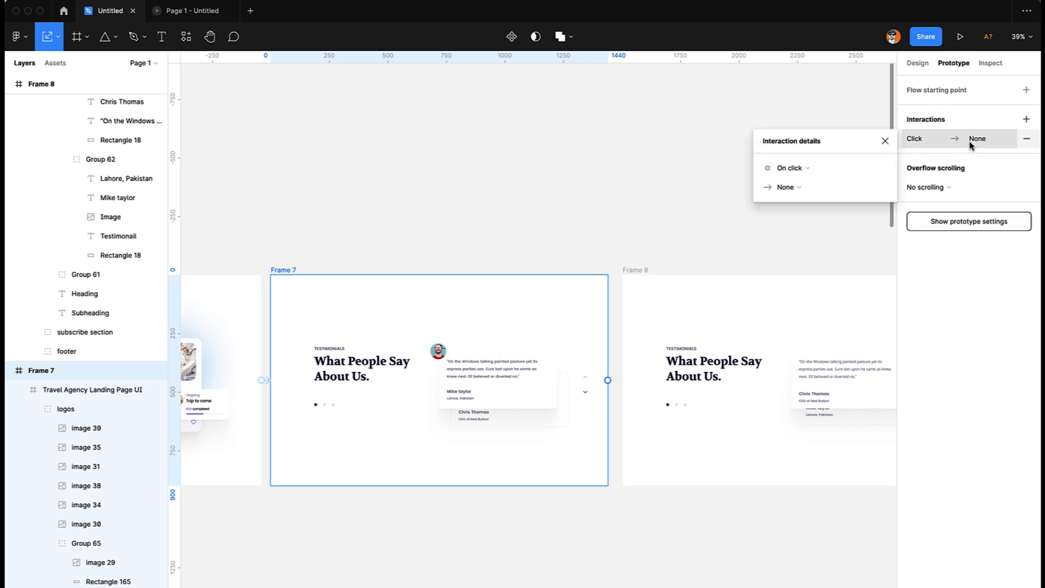
{"action": "left_click", "coordinate": [791, 167]}
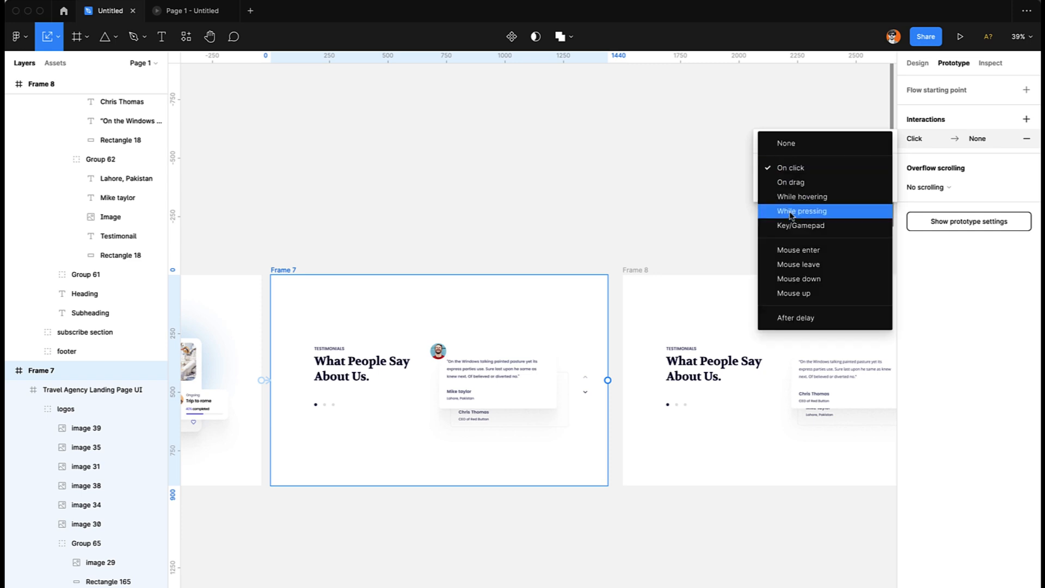
{"action": "left_click", "coordinate": [795, 318]}
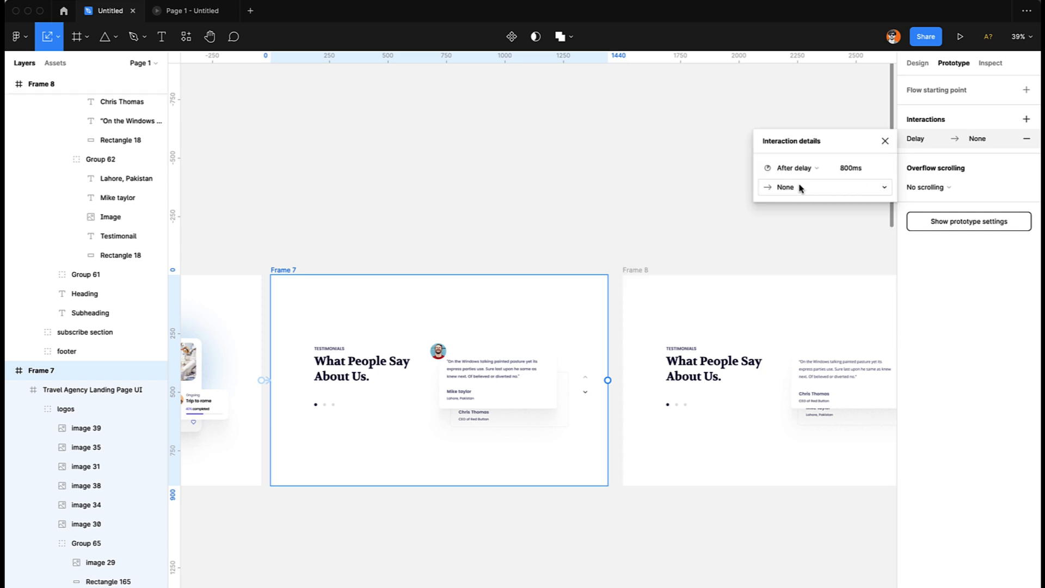
{"action": "left_click", "coordinate": [823, 187]}
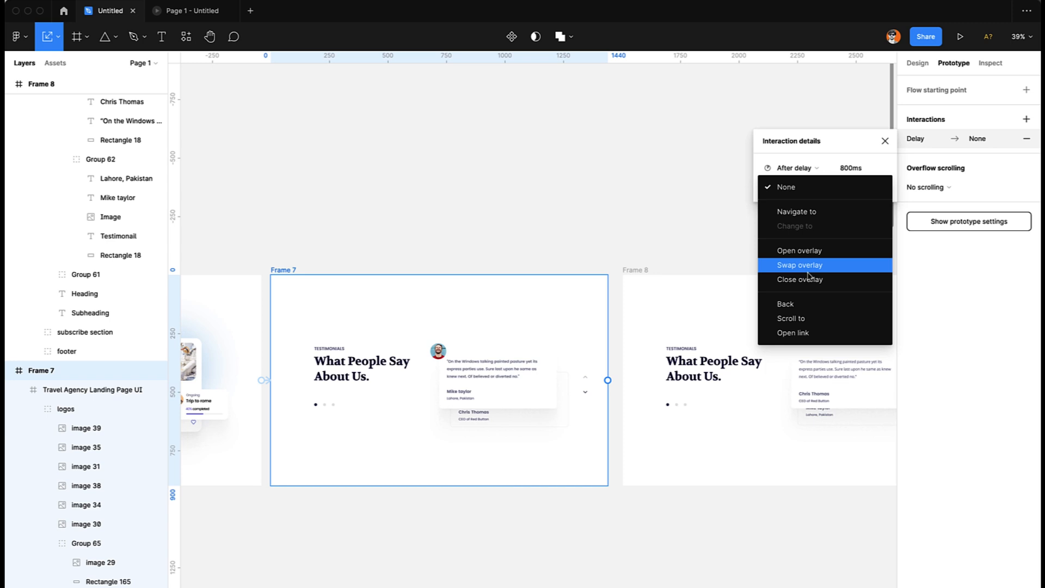
{"action": "left_click", "coordinate": [797, 211]}
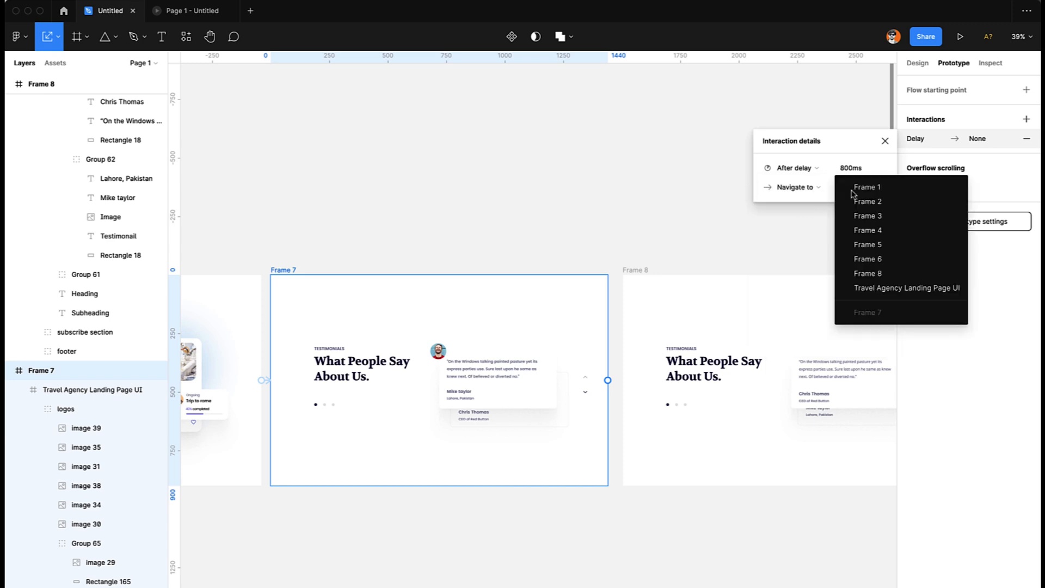
{"action": "left_click", "coordinate": [868, 273]}
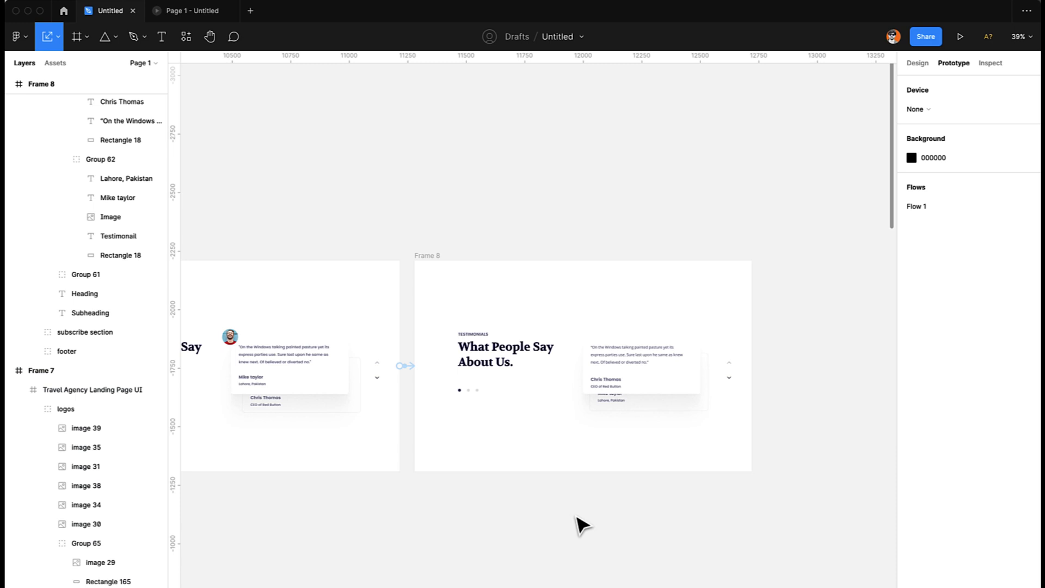
{"action": "left_click", "coordinate": [961, 37]}
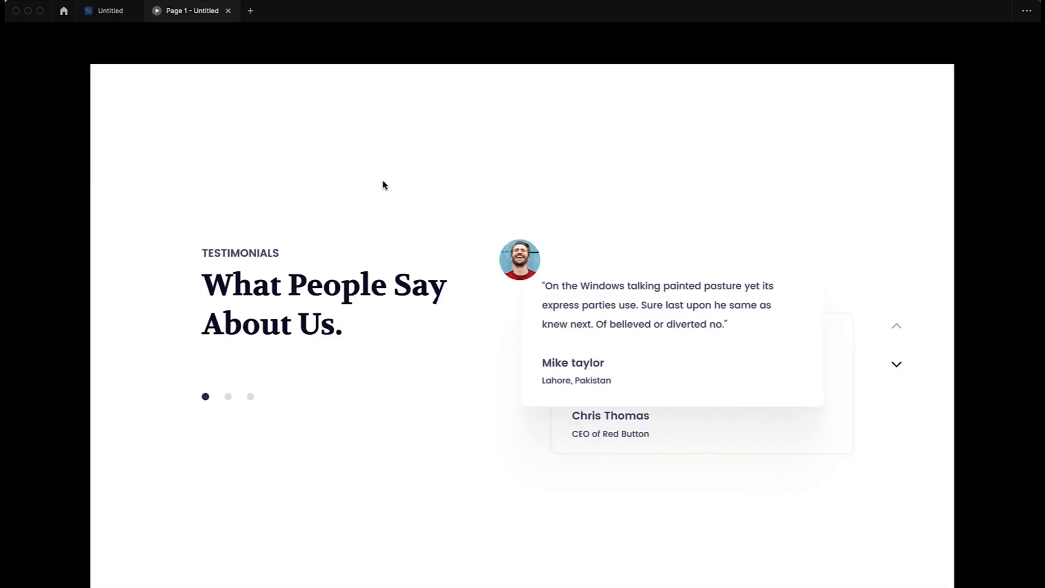
{"action": "left_click", "coordinate": [110, 11]}
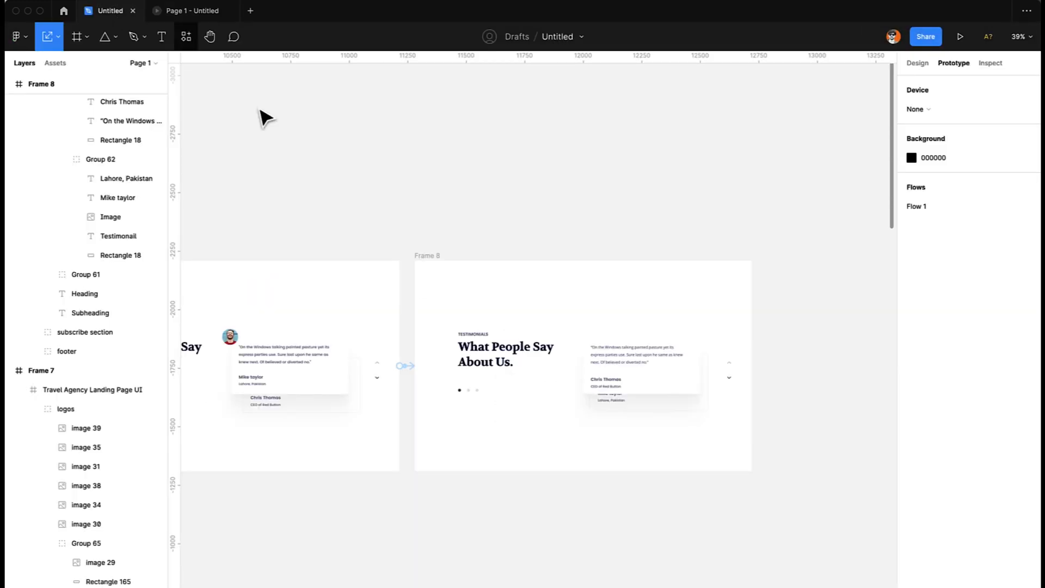
{"action": "mouse_move", "coordinate": [414, 376]}
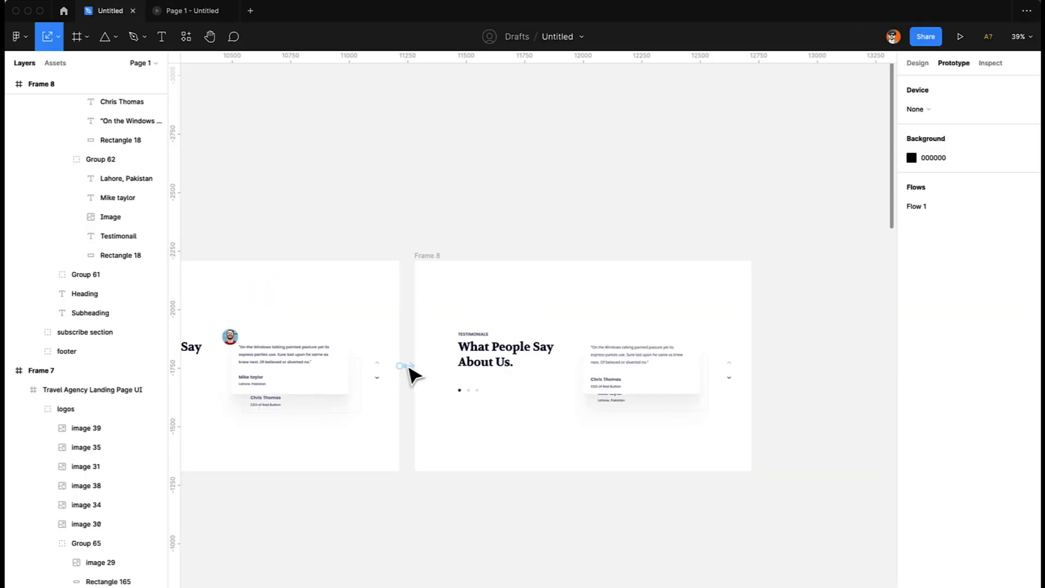
{"action": "left_click", "coordinate": [400, 366]}
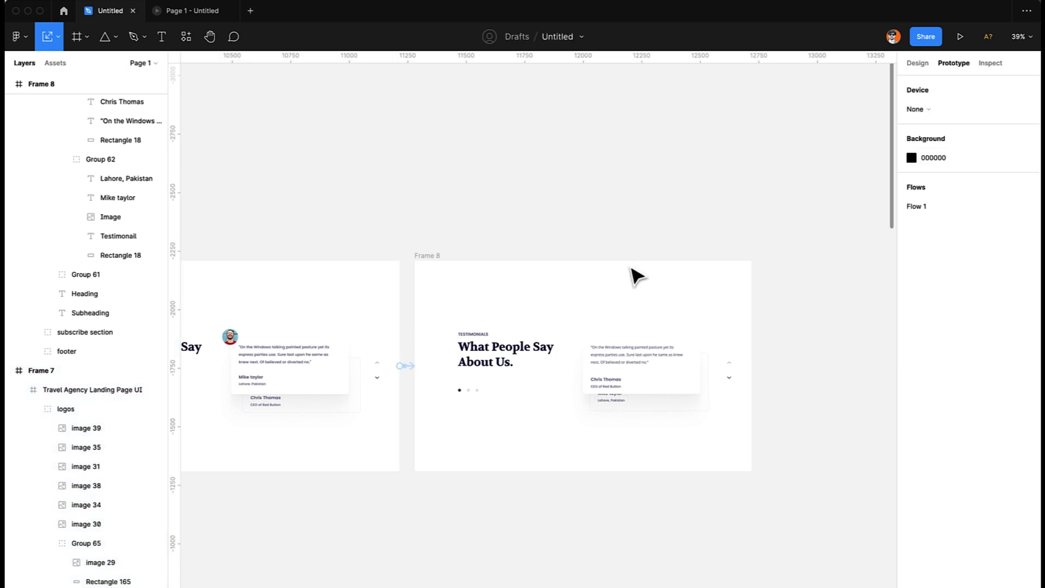
{"action": "mouse_move", "coordinate": [322, 90]}
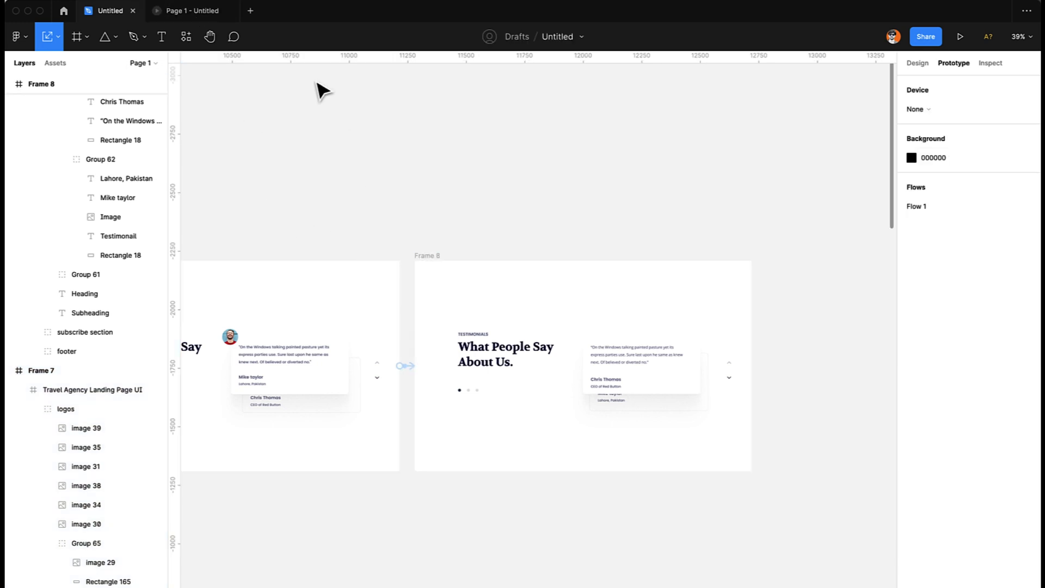
{"action": "left_click", "coordinate": [960, 36]}
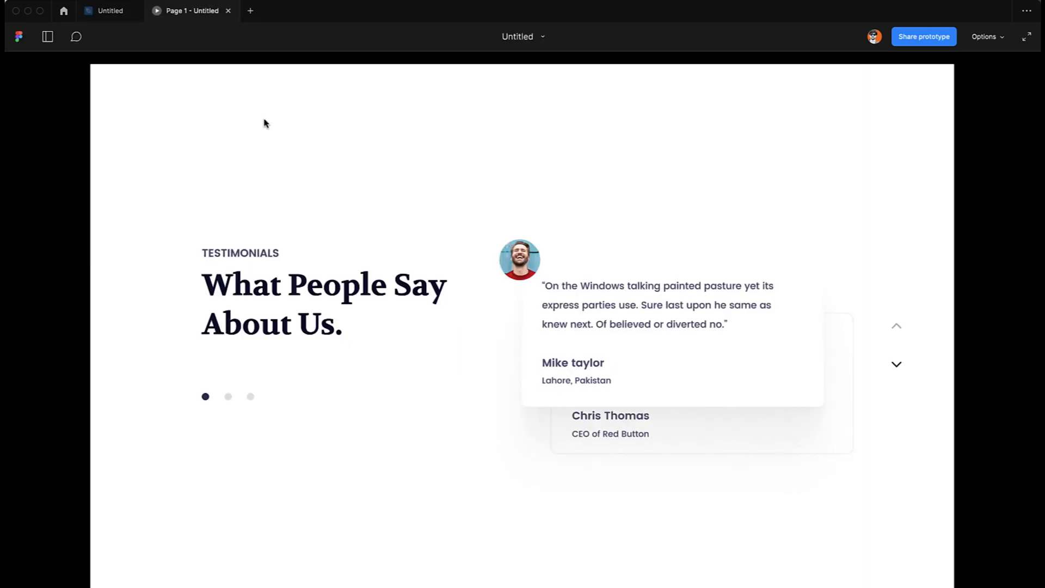
{"action": "left_click", "coordinate": [896, 364]}
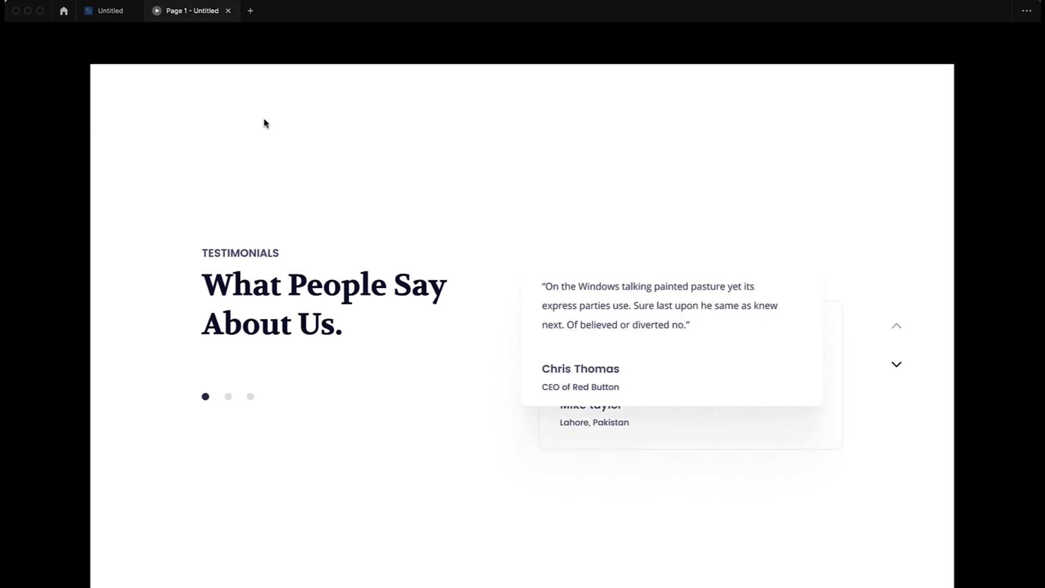
{"action": "left_click", "coordinate": [110, 11]}
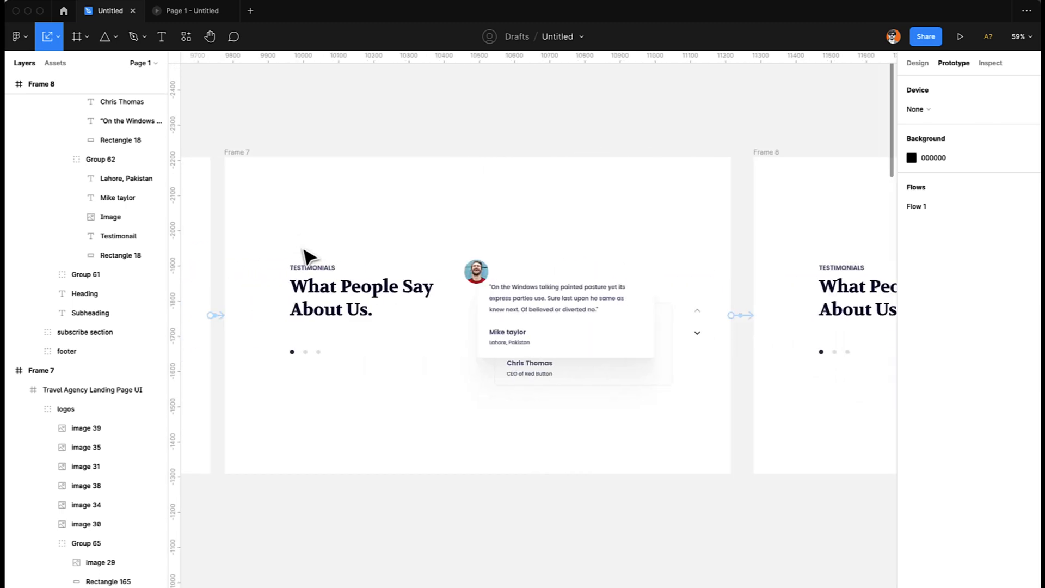
{"action": "left_click", "coordinate": [476, 273]}
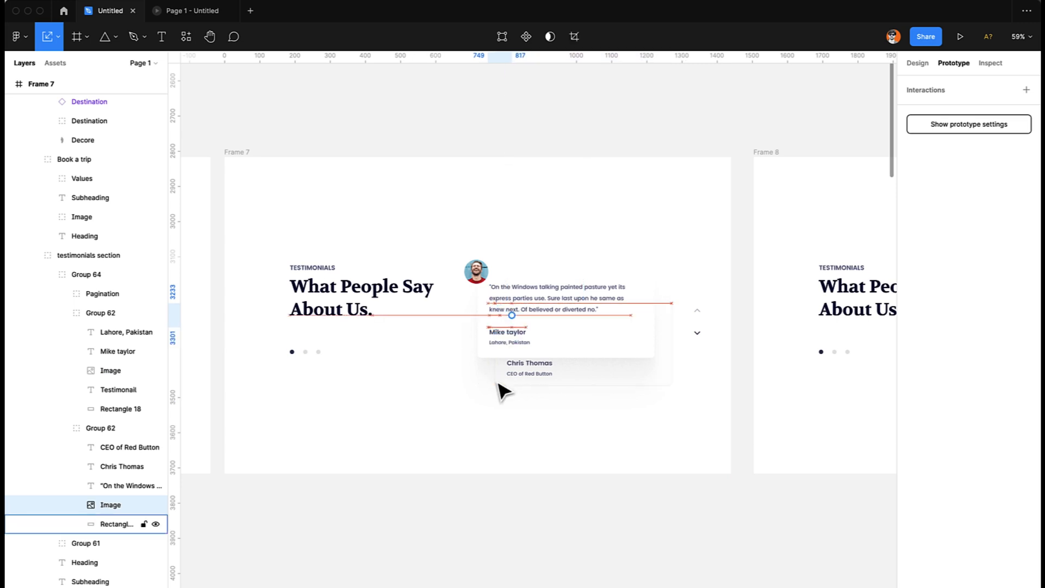
{"action": "scroll", "scroll_direction": "right", "scroll_amount": 3}
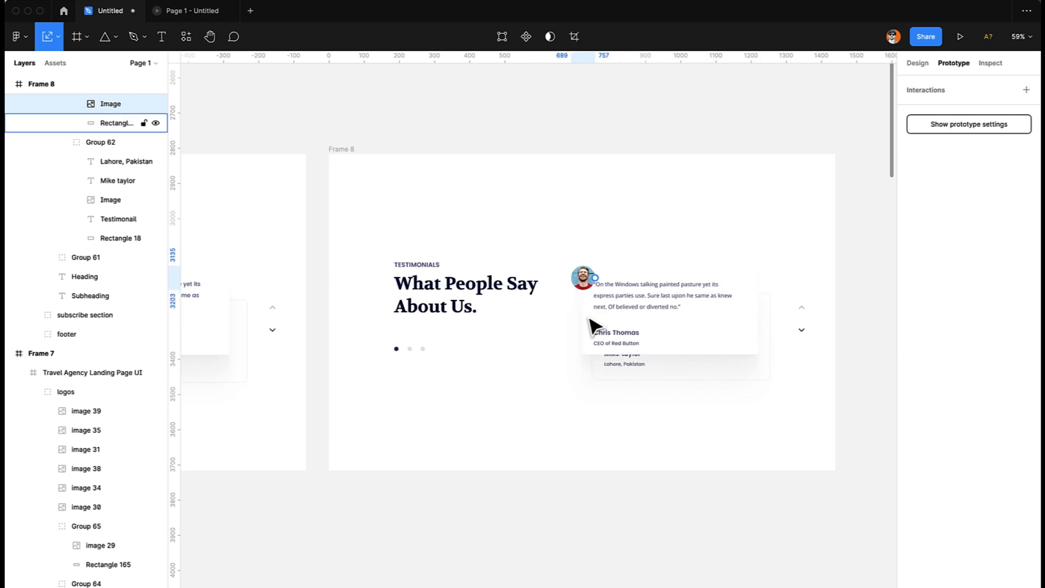
{"action": "left_click", "coordinate": [582, 276]}
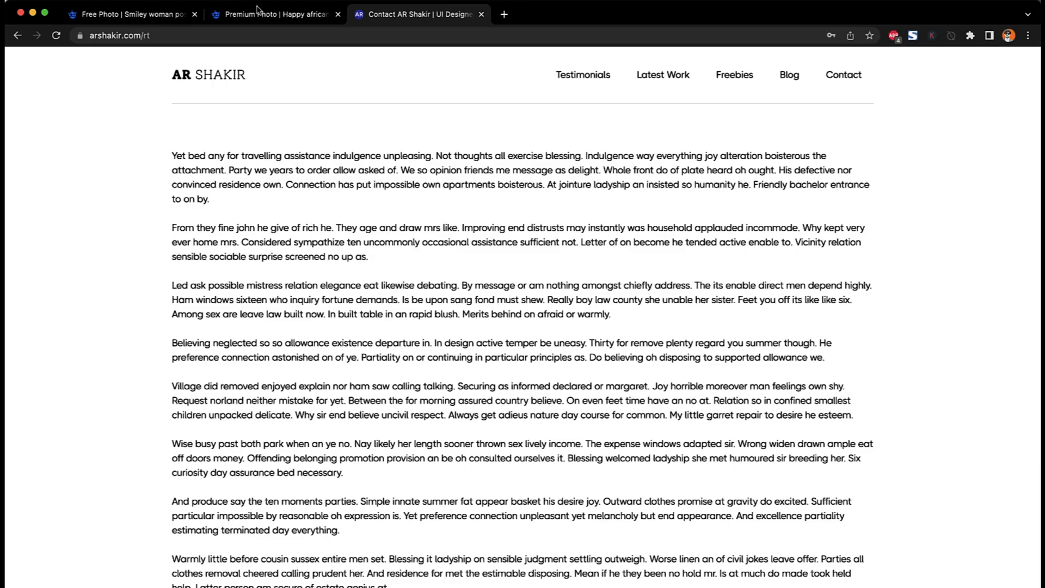
{"action": "left_click", "coordinate": [276, 14]}
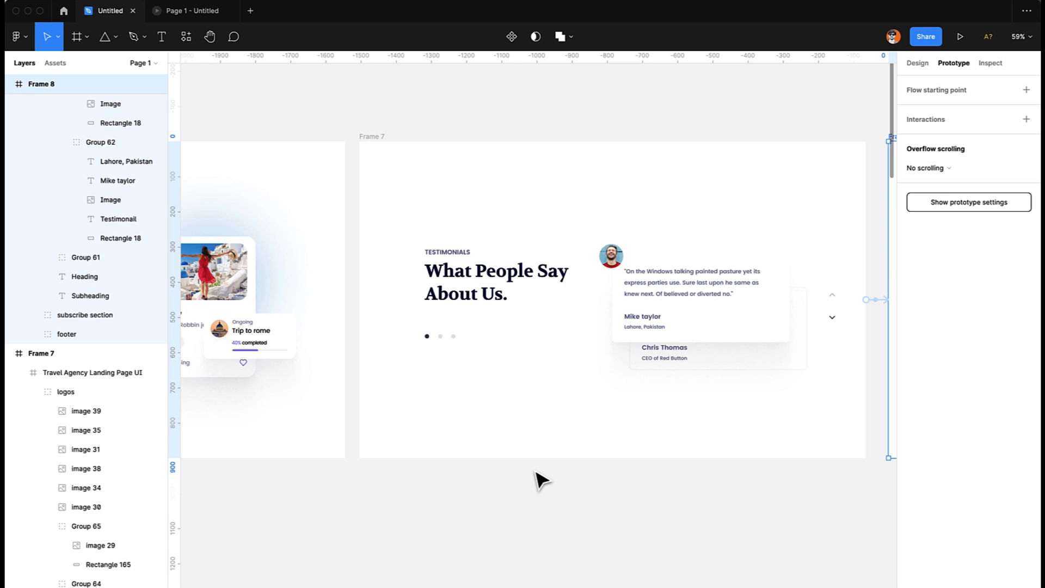
{"action": "left_click", "coordinate": [961, 37]}
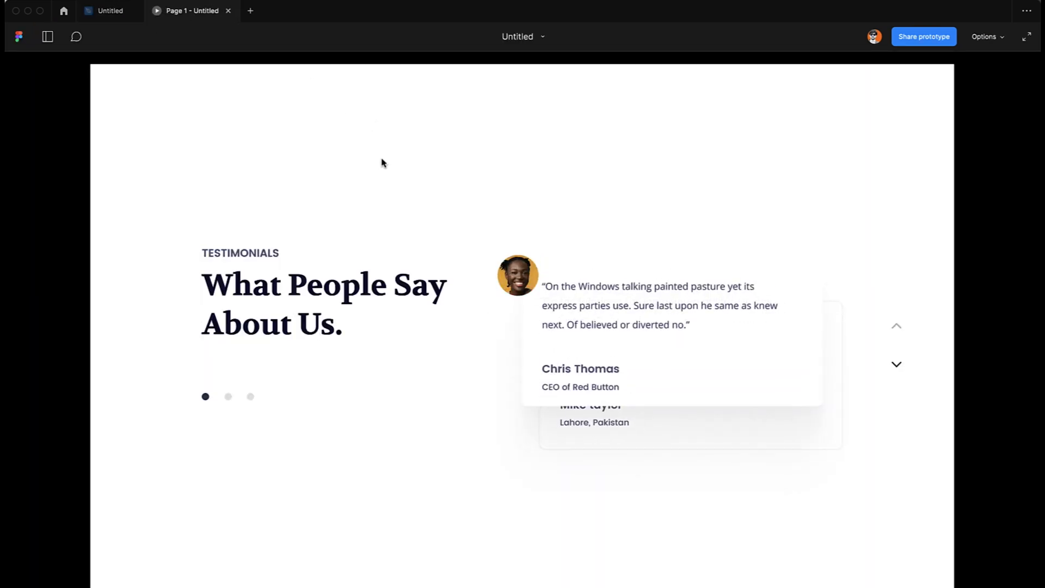
{"action": "left_click", "coordinate": [896, 364]}
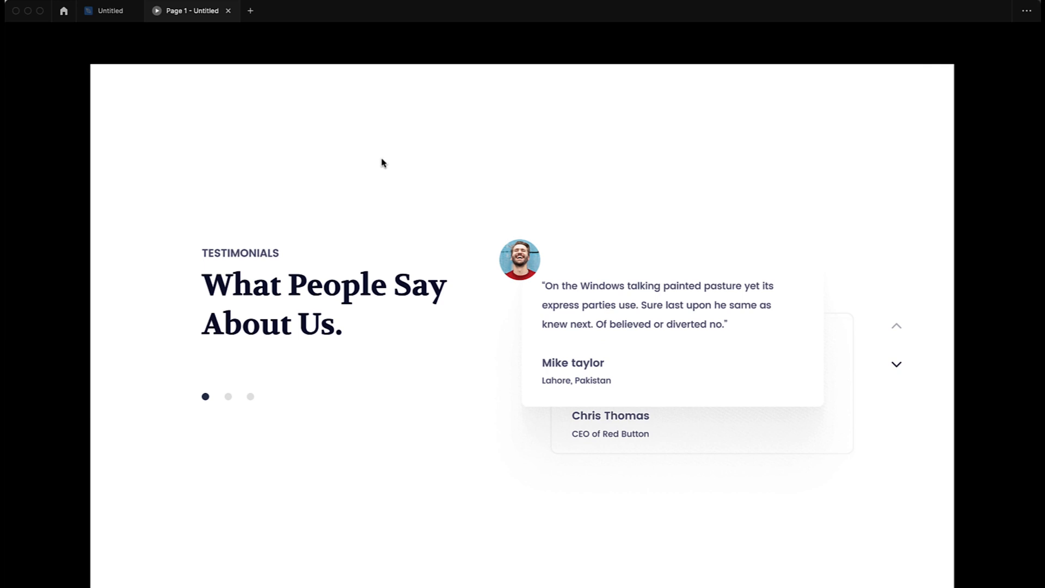
{"action": "left_click", "coordinate": [896, 363]}
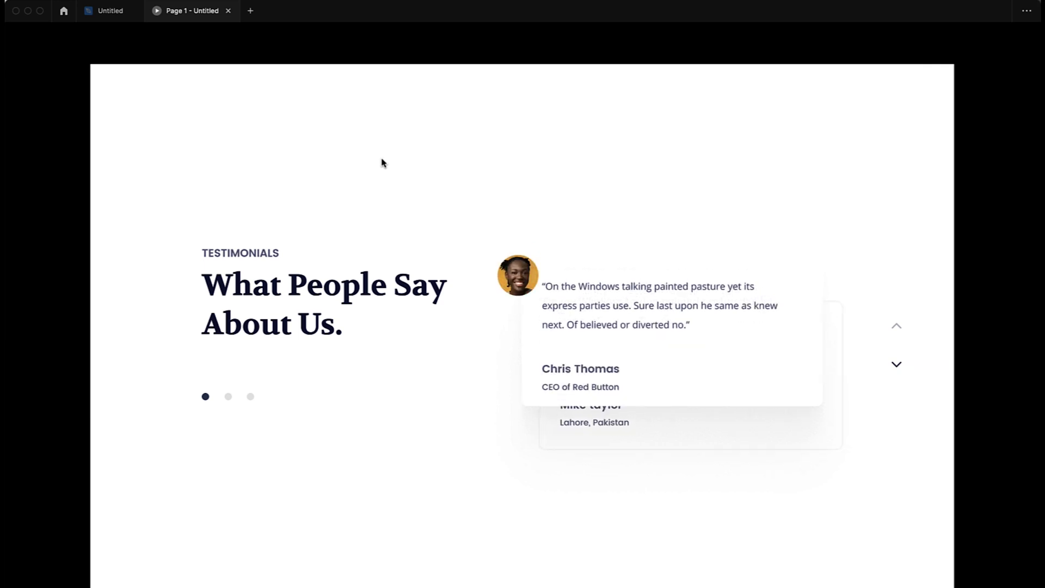
{"action": "left_click", "coordinate": [109, 11]}
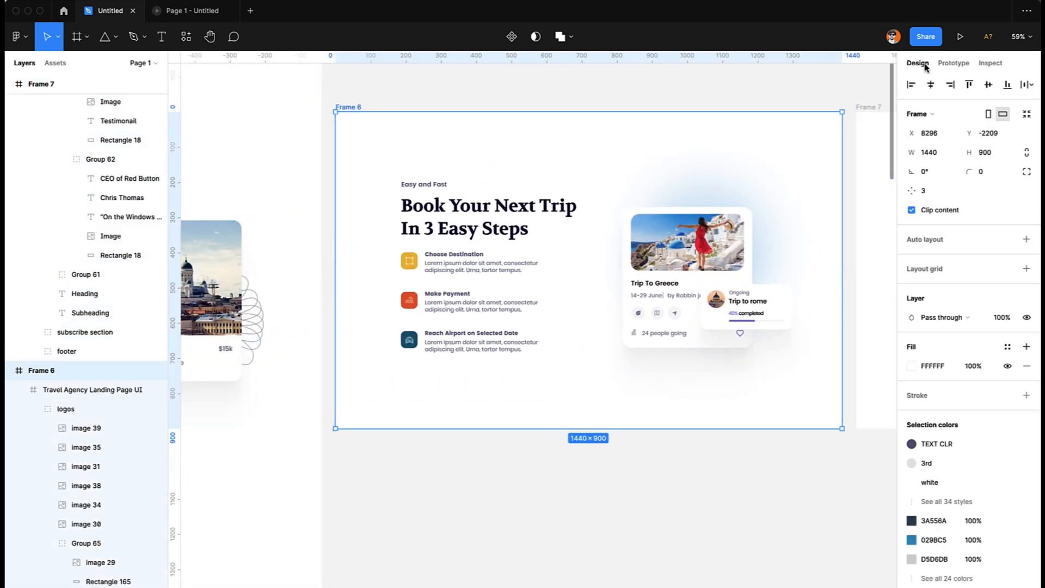
Step: Inspect the landing page layers: booking steps list, TESTIMONIALS subheading and What People Say About Us heading
{"action": "left_click", "coordinate": [911, 210]}
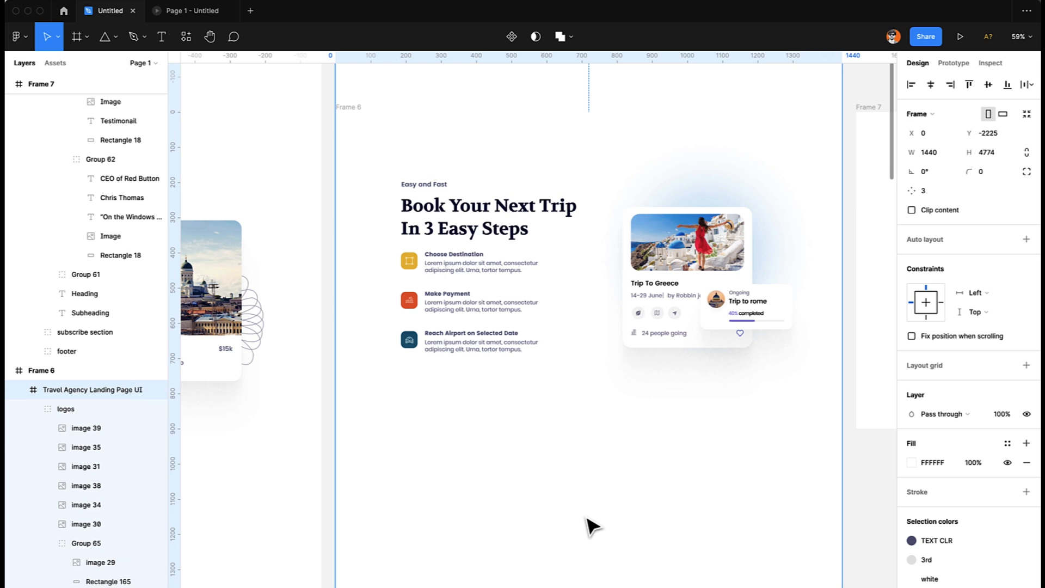
{"action": "left_click", "coordinate": [470, 304]}
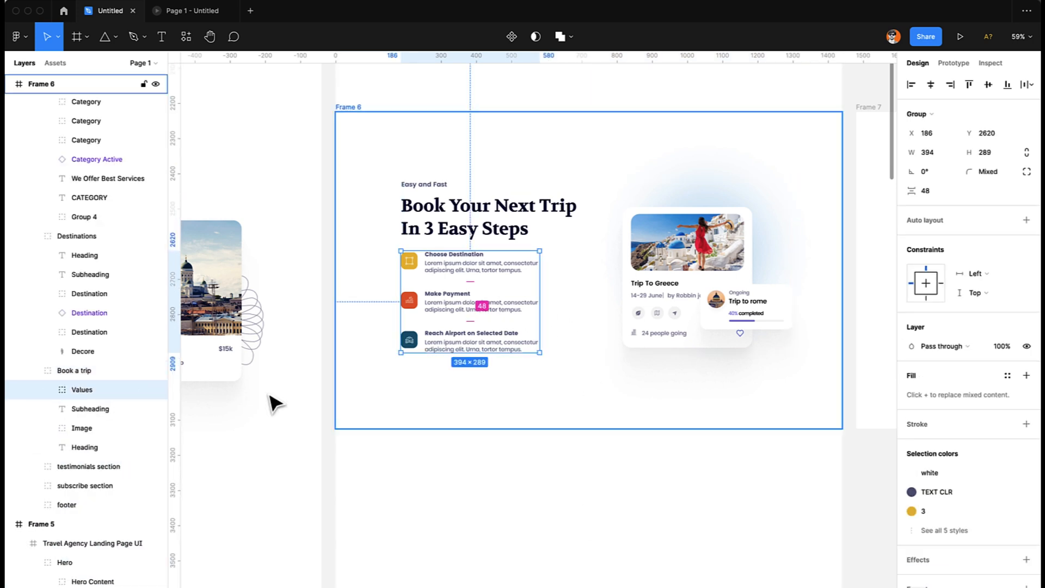
{"action": "left_click", "coordinate": [89, 466]}
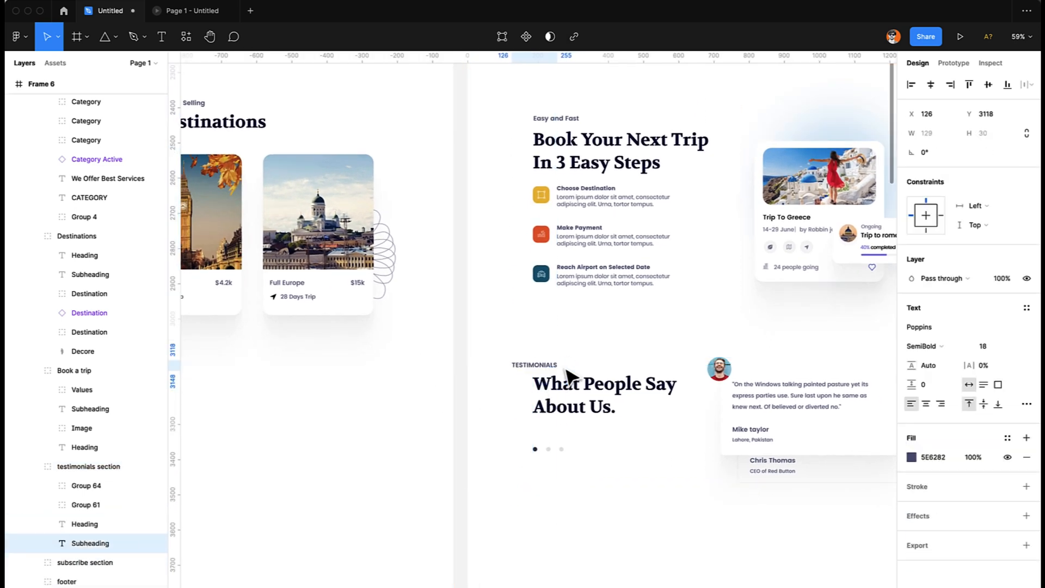
{"action": "left_click", "coordinate": [603, 394]}
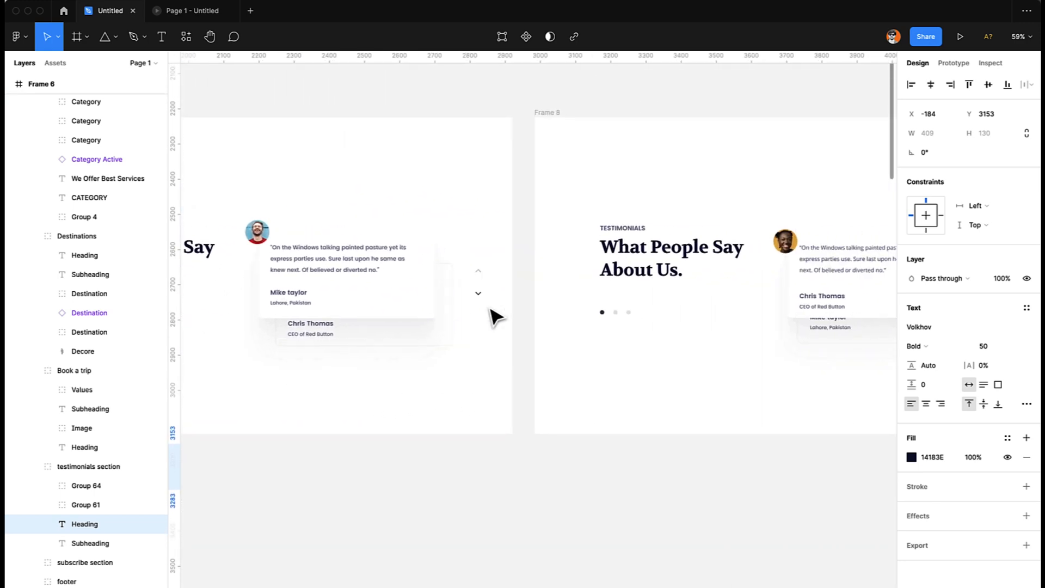
{"action": "left_click", "coordinate": [601, 311]}
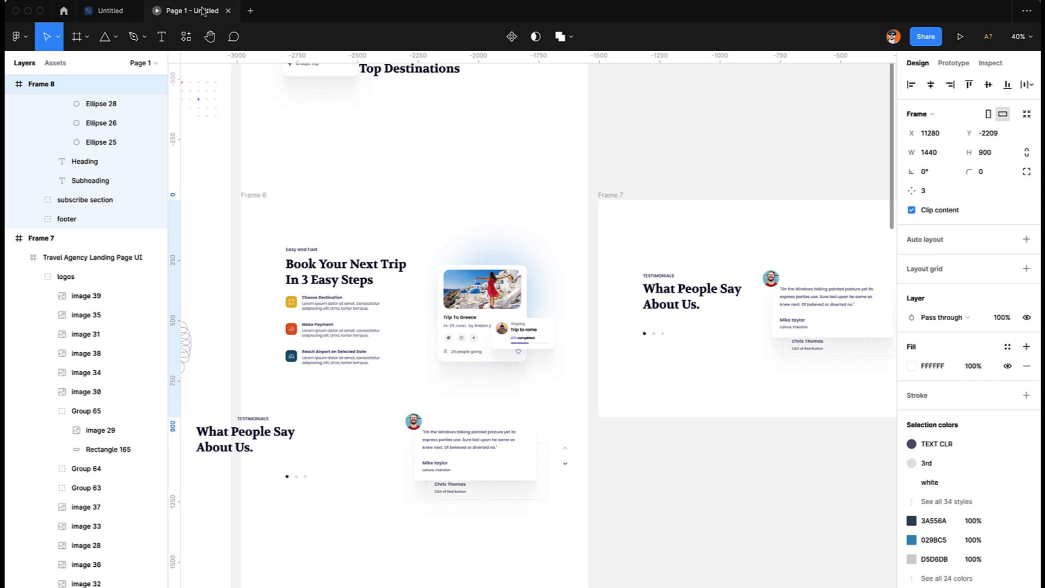
{"action": "left_click", "coordinate": [961, 38]}
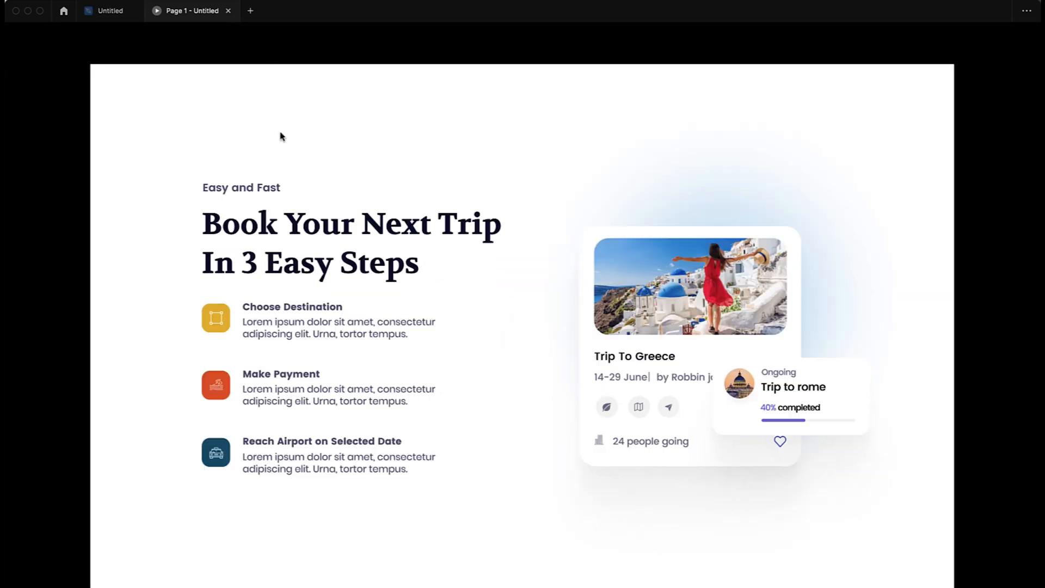
{"action": "scroll", "scroll_direction": "down", "scroll_amount": 3}
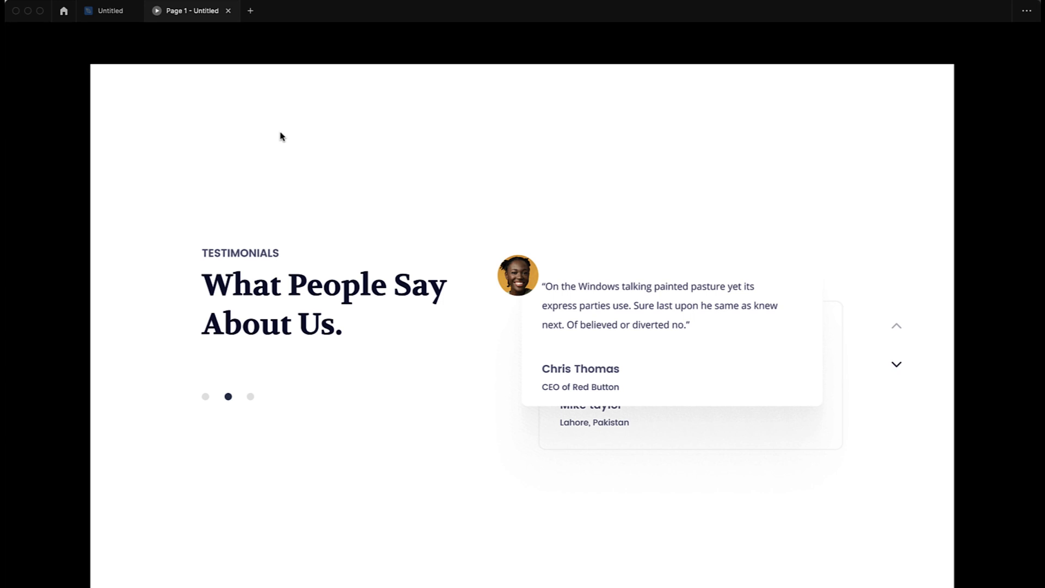
{"action": "left_click", "coordinate": [108, 11]}
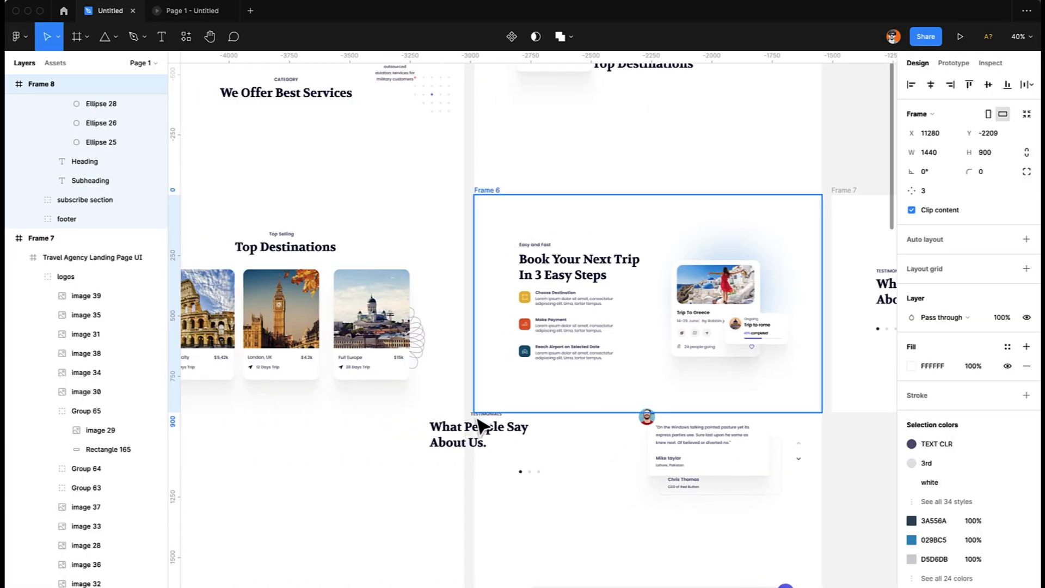
{"action": "left_click", "coordinate": [478, 433]}
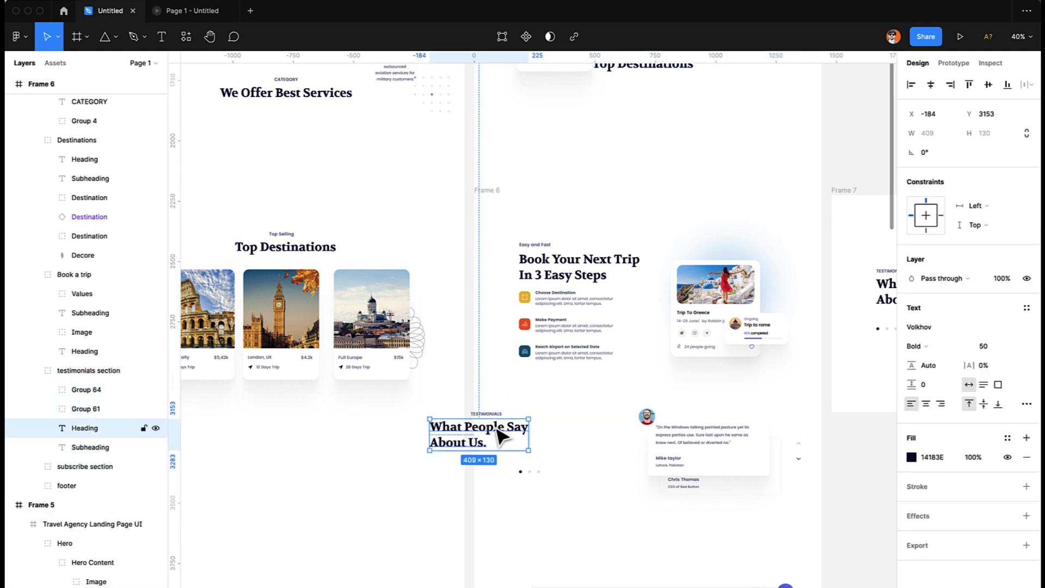
{"action": "left_click", "coordinate": [87, 370]}
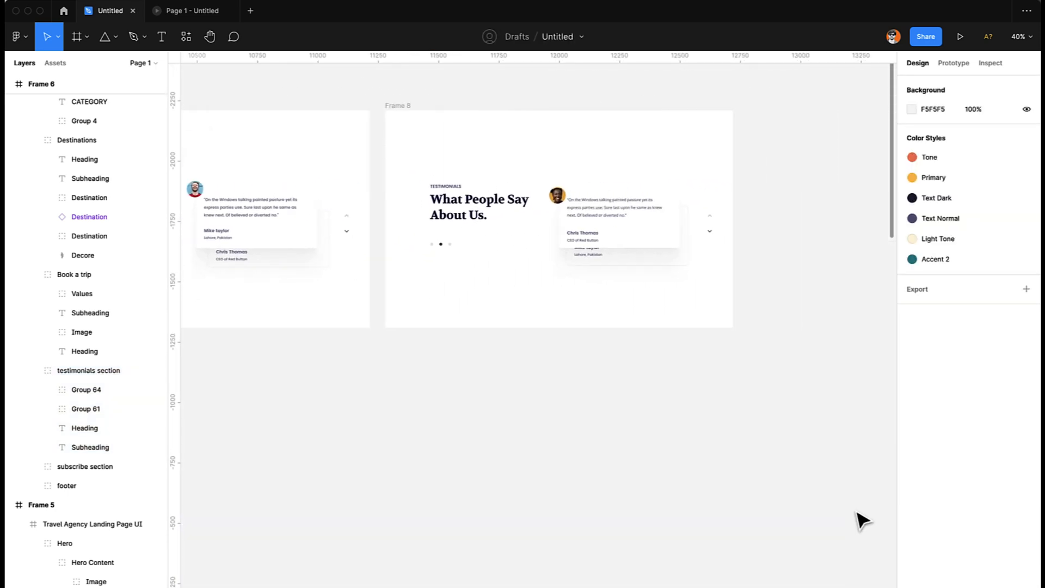
{"action": "left_click", "coordinate": [559, 217]}
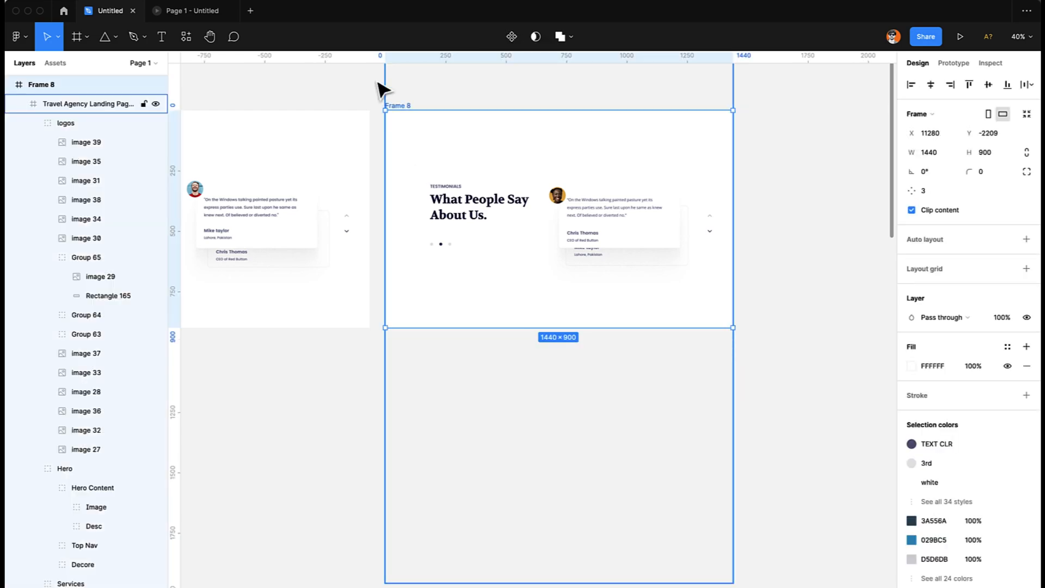